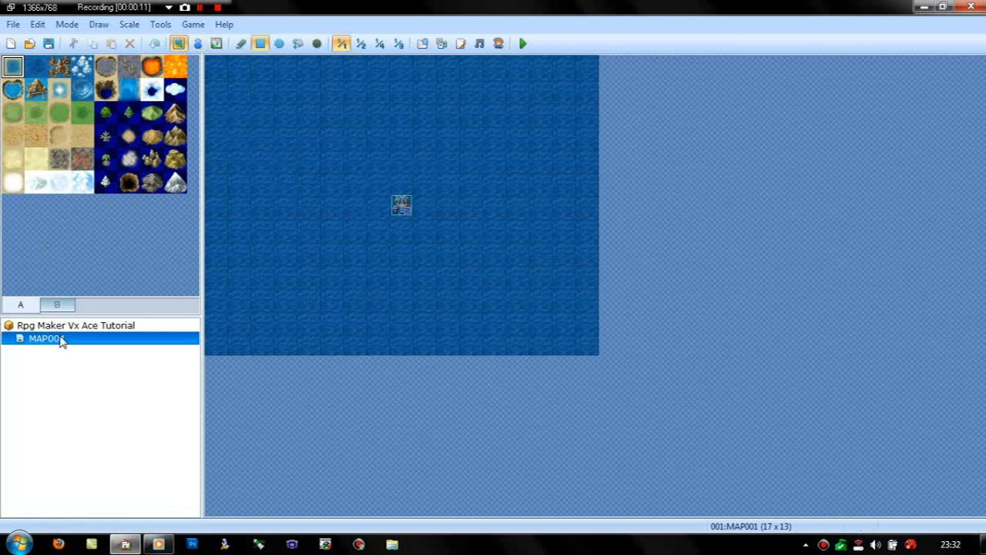
Resize MAP001 to 40 by 40 tiles and view it at 1/2 scale
double_click(44, 339)
type("40")
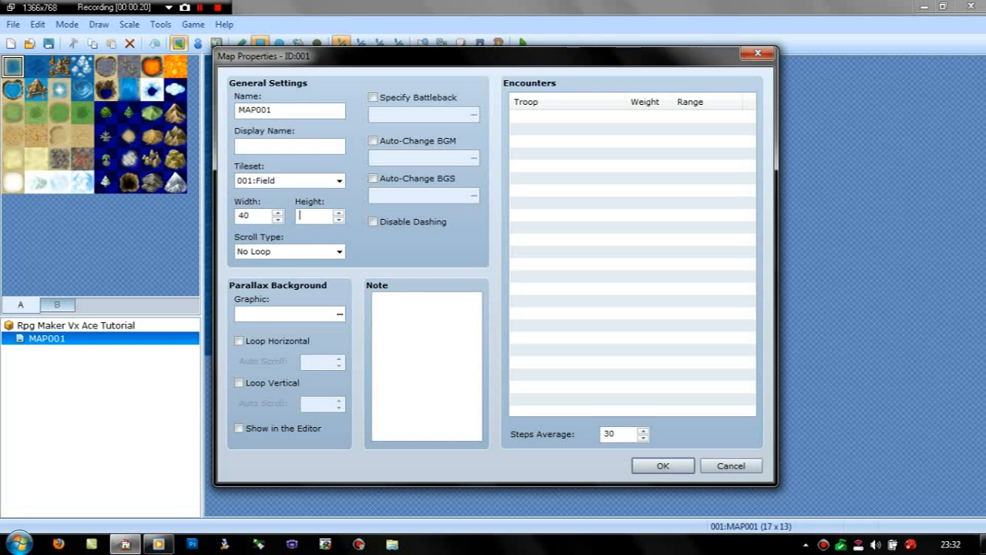
left_click(663, 465)
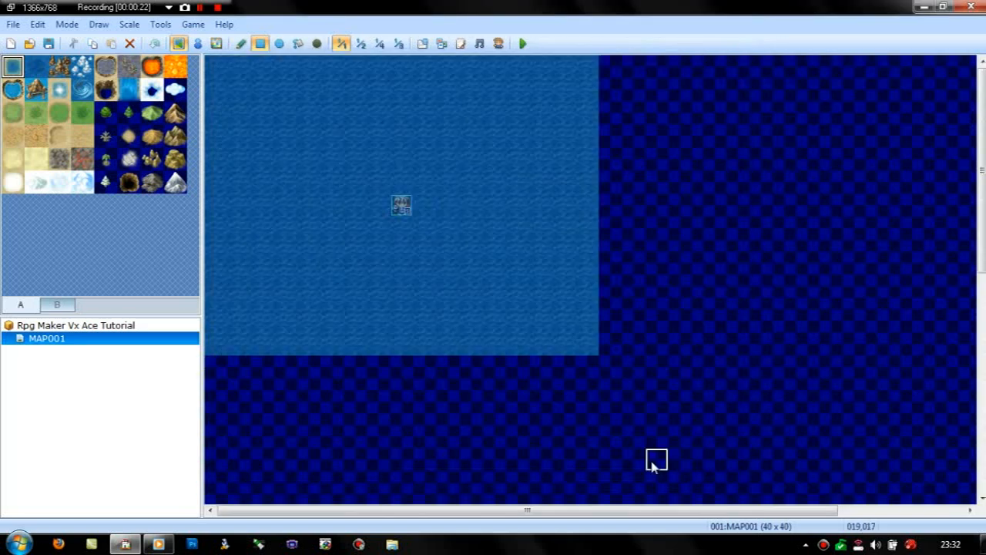
mouse_move(219, 60)
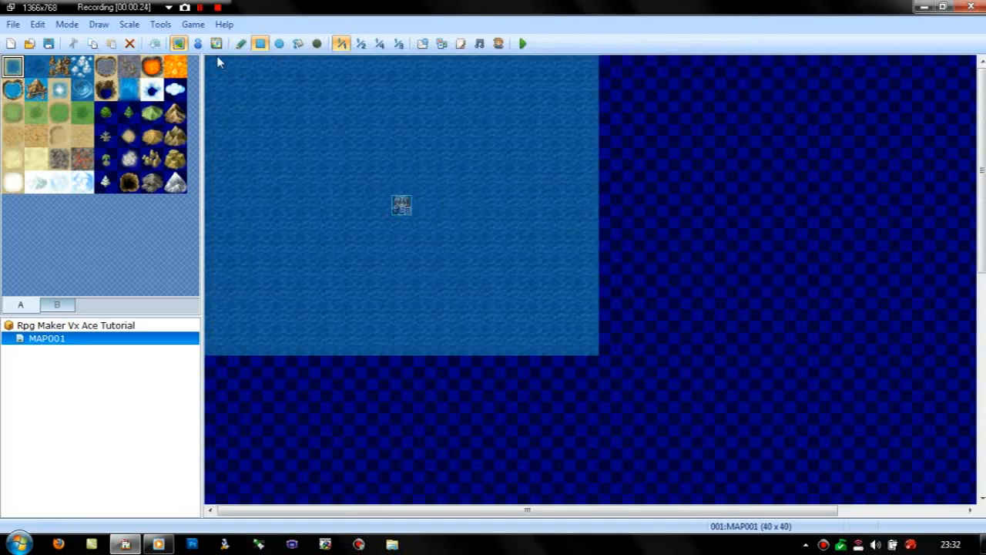
left_click(300, 43)
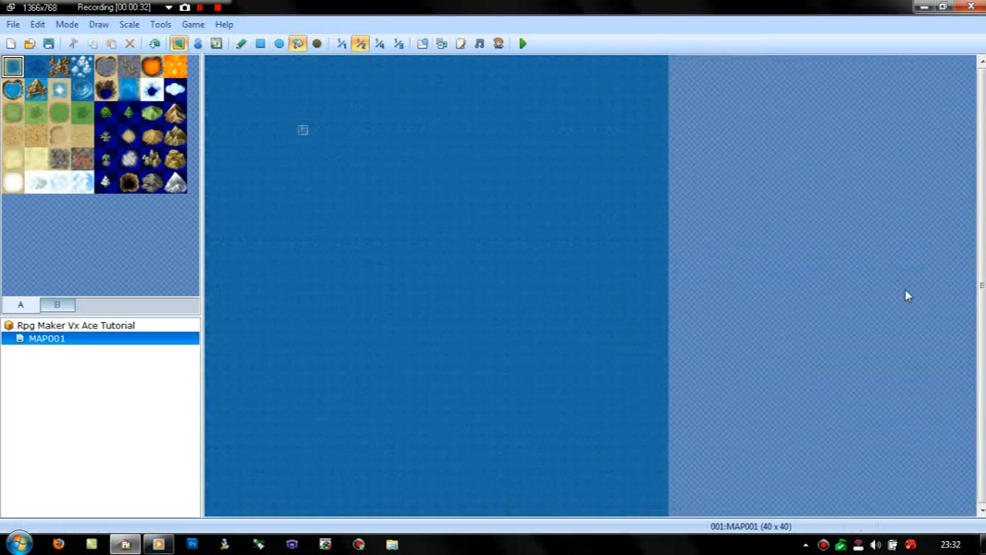
mouse_move(430, 158)
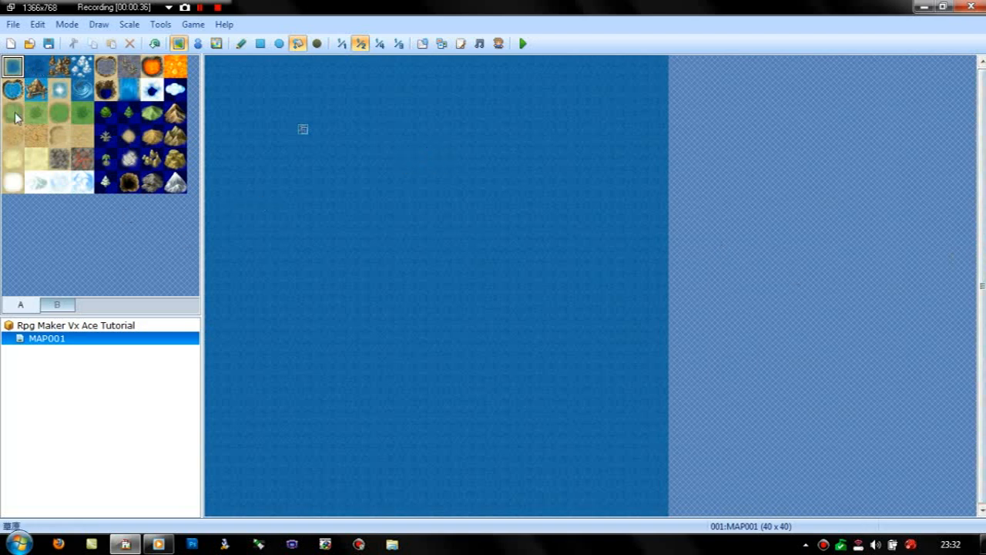
Draw rectangles of grass upper left, pale sand at top and snow on the right
left_click(261, 44)
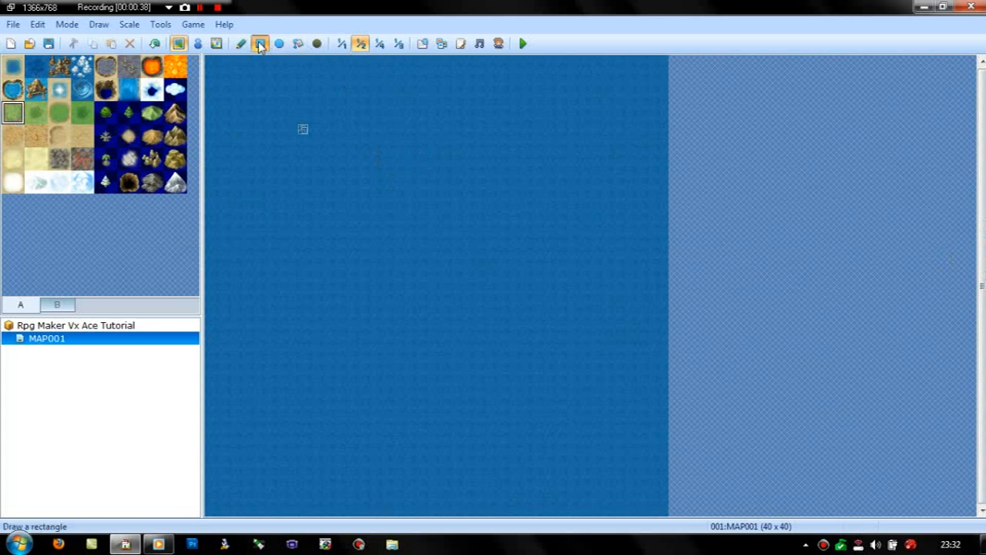
left_click_drag(303, 129, 383, 249)
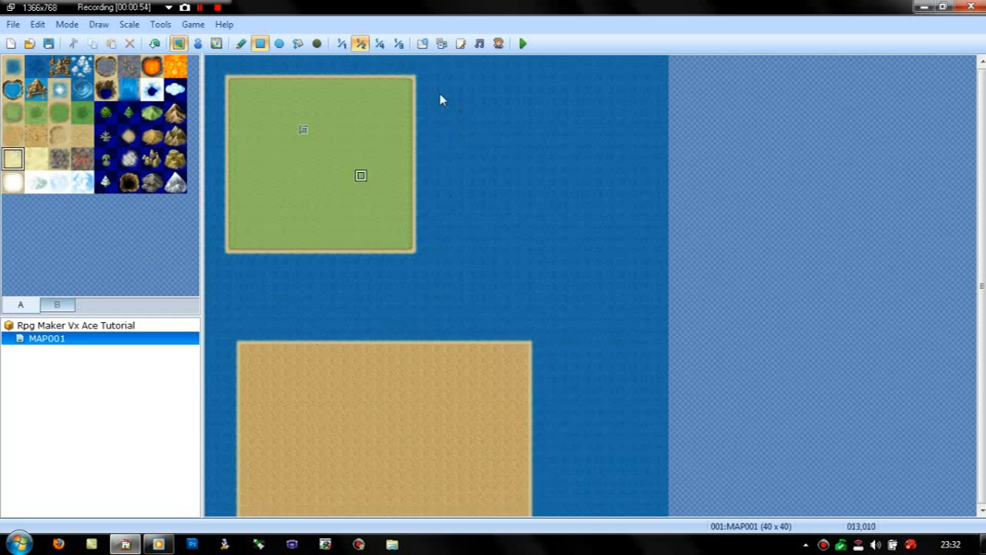
left_click_drag(458, 74, 531, 196)
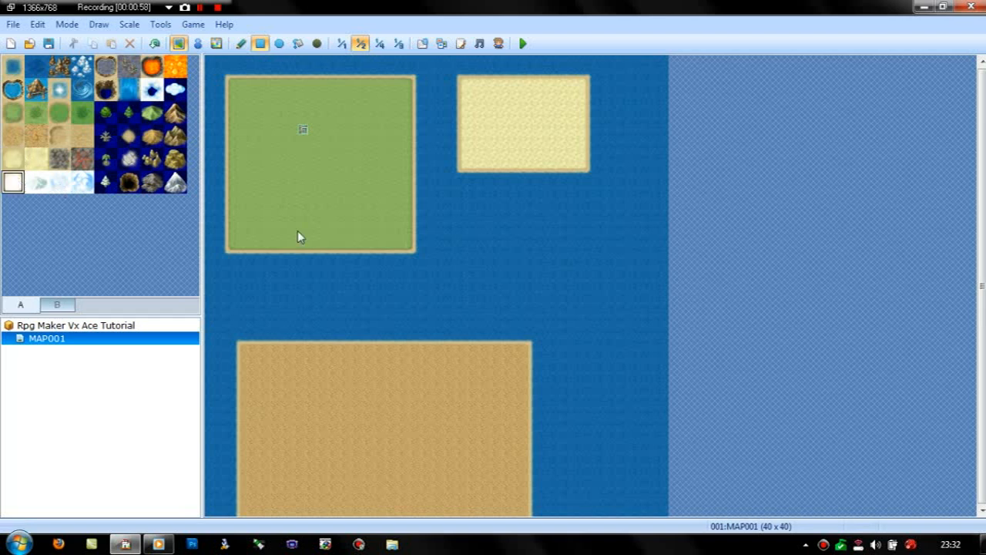
left_click_drag(481, 219, 628, 320)
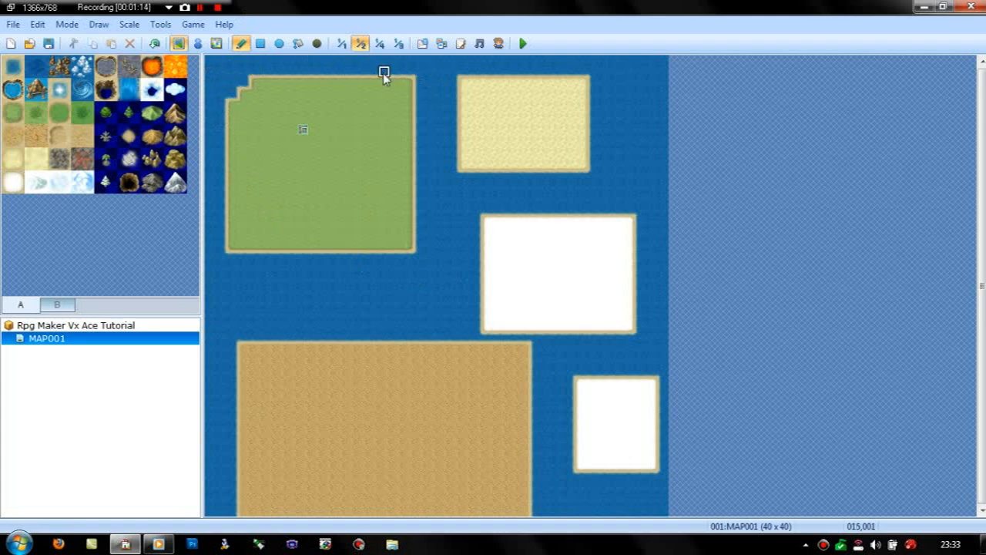
Paint sea water into the sand, snowy and desert island edges to make jagged coastlines
left_click(301, 87)
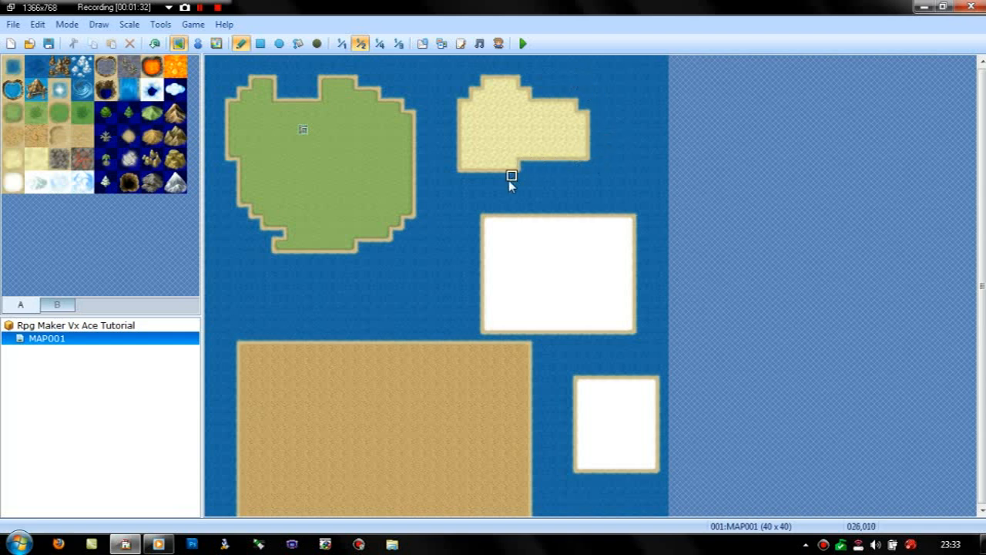
left_click(499, 164)
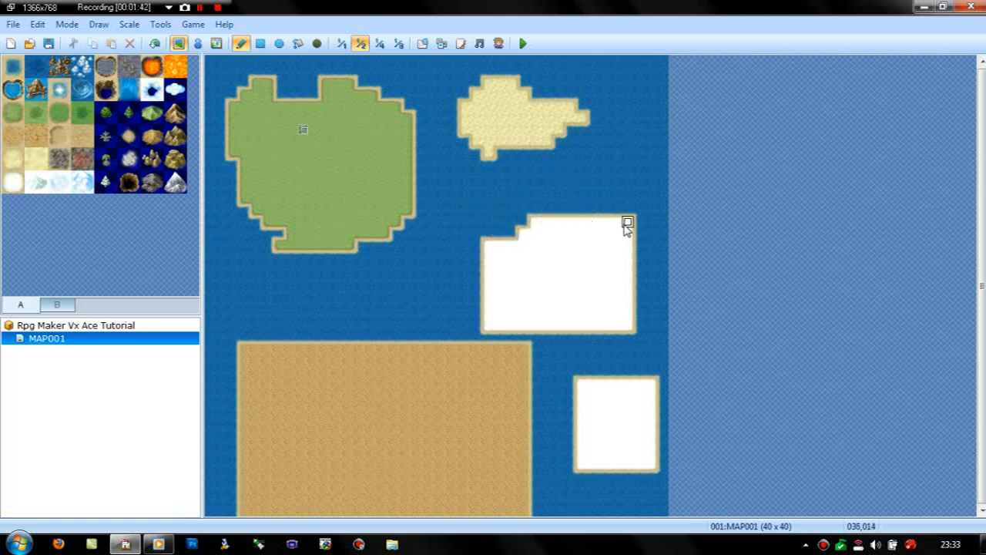
left_click_drag(627, 222, 627, 302)
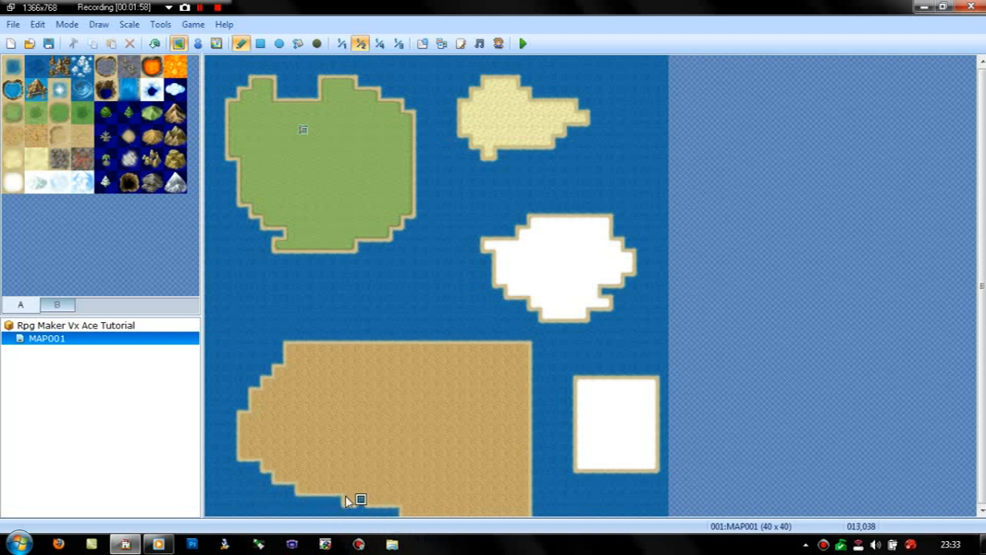
left_click_drag(360, 500, 465, 509)
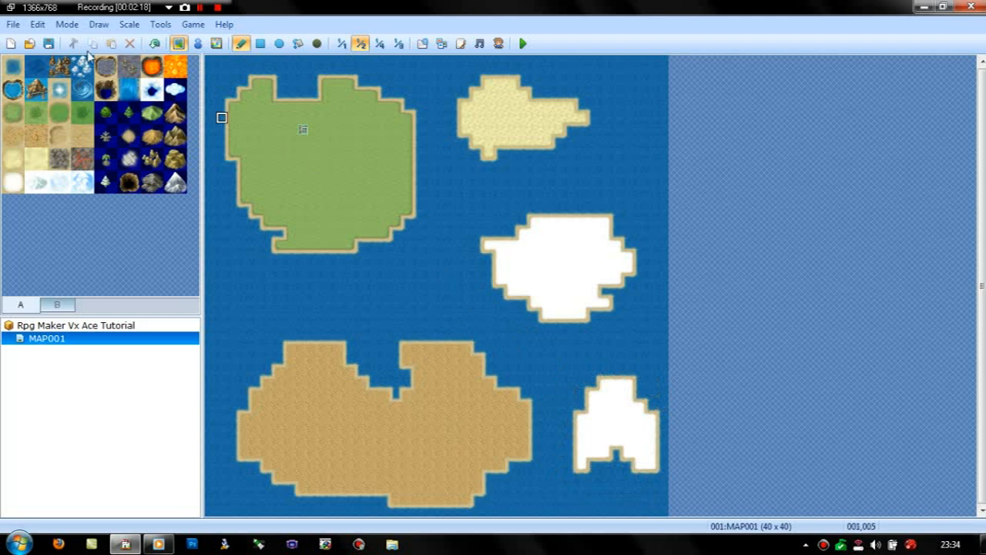
Paint a forest patch on the grass island and mountains on the sand island
left_click(105, 111)
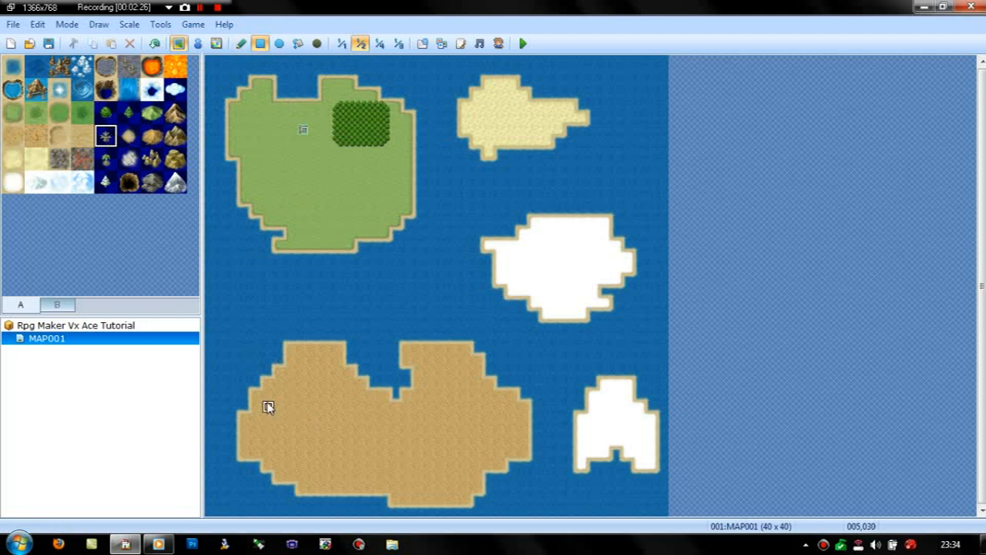
left_click_drag(265, 407, 372, 441)
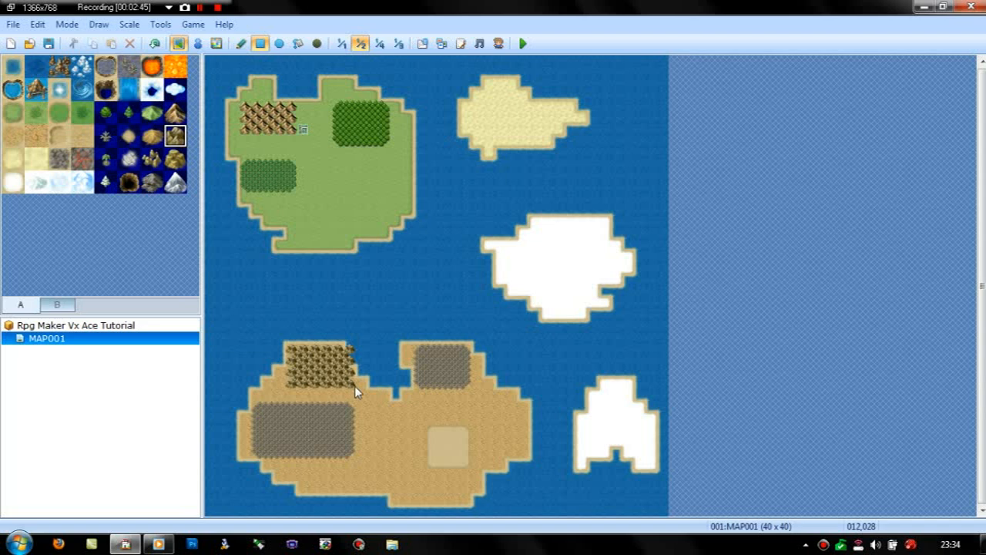
left_click(175, 159)
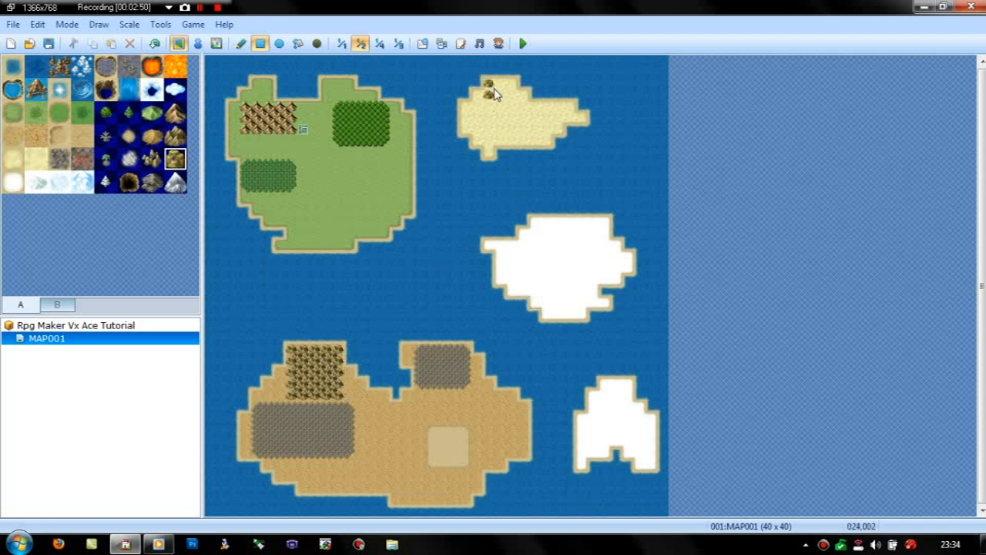
left_click(497, 100)
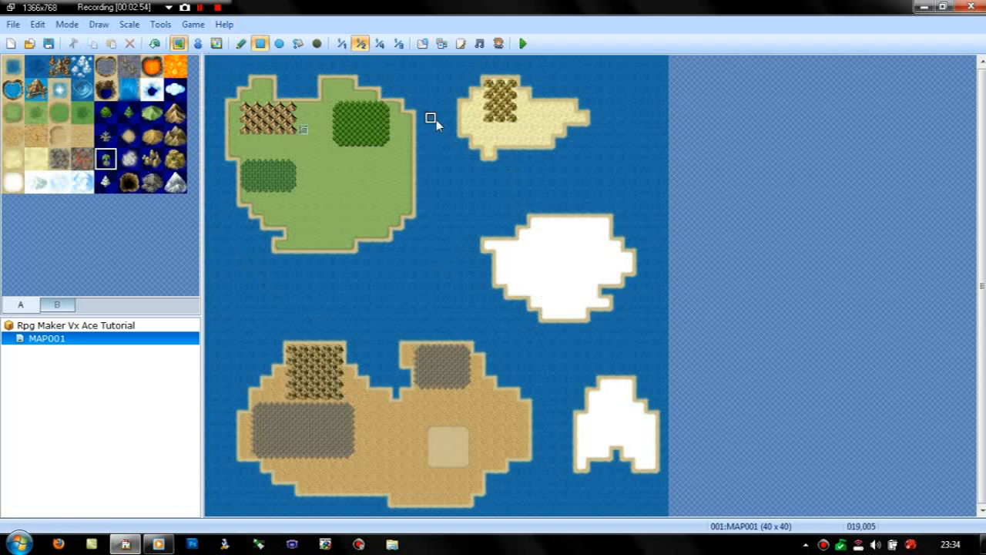
left_click(542, 119)
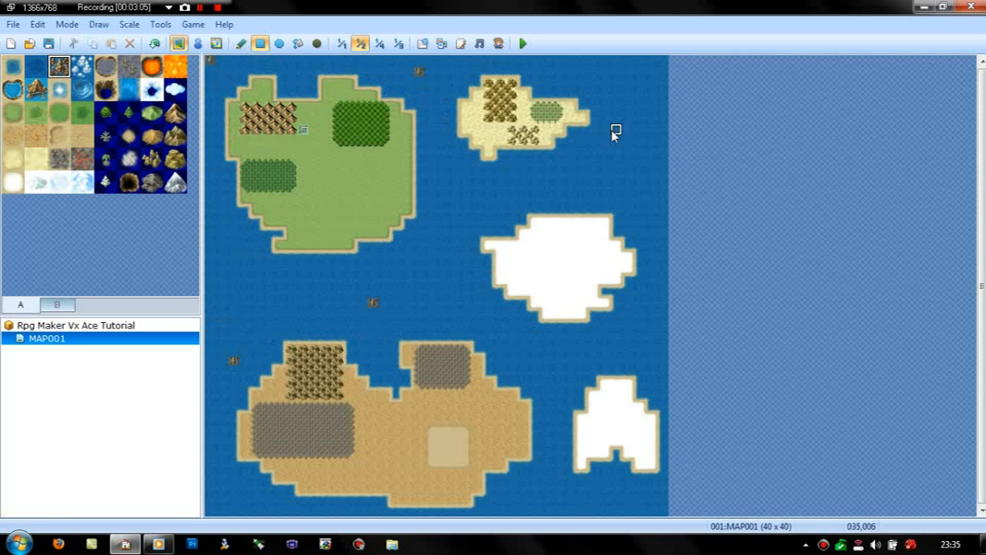
mouse_move(640, 212)
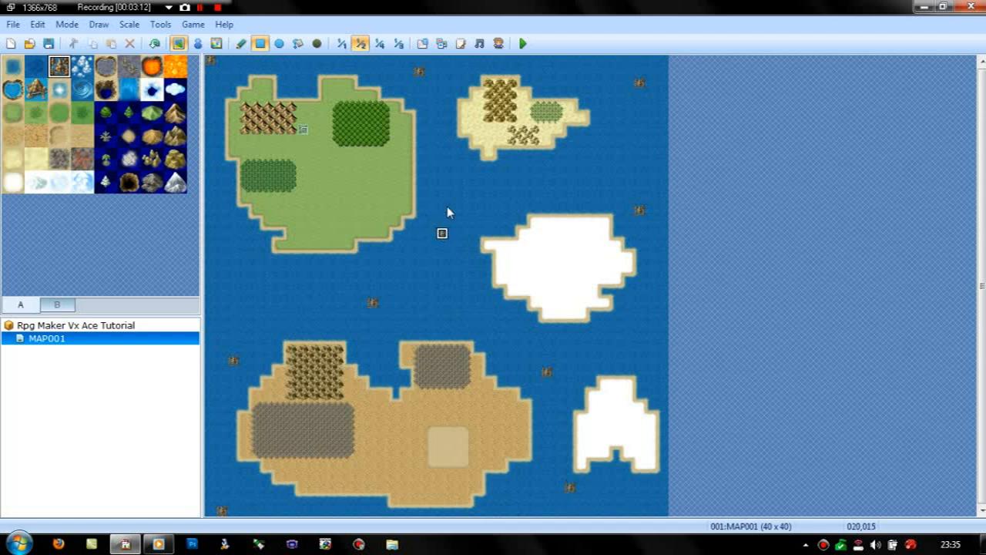
mouse_move(198, 291)
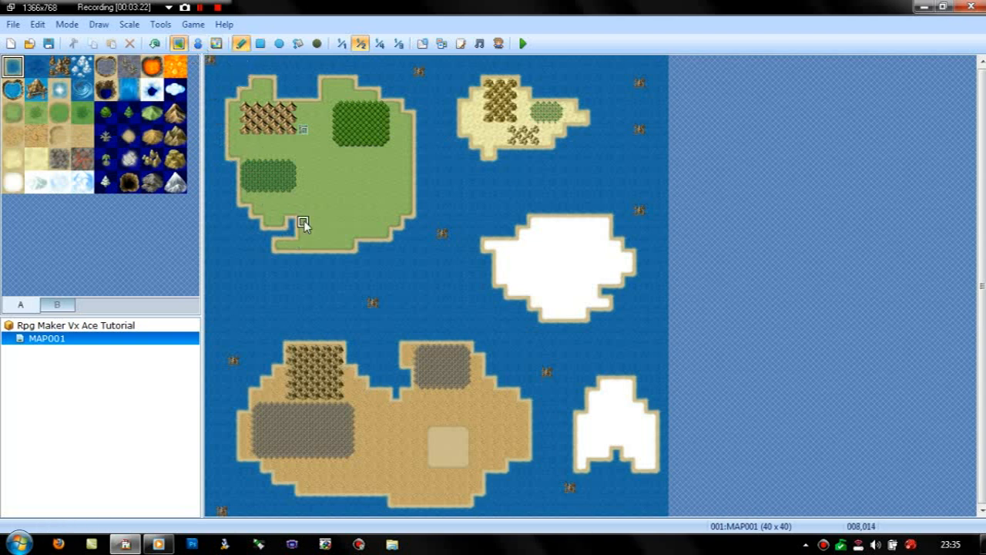
mouse_move(314, 210)
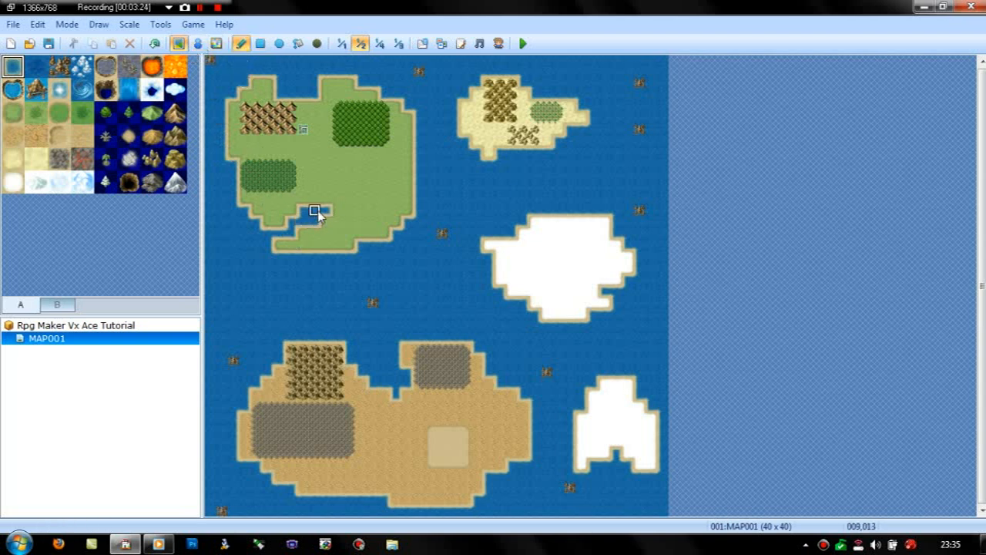
Carve a water channel into the south of the grass island
left_click_drag(316, 210, 418, 189)
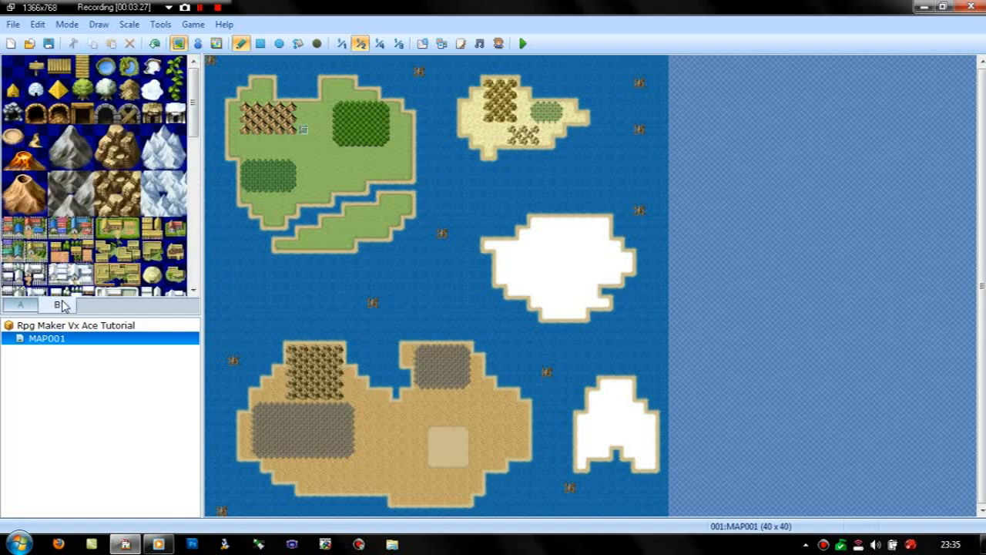
scroll("down", 3)
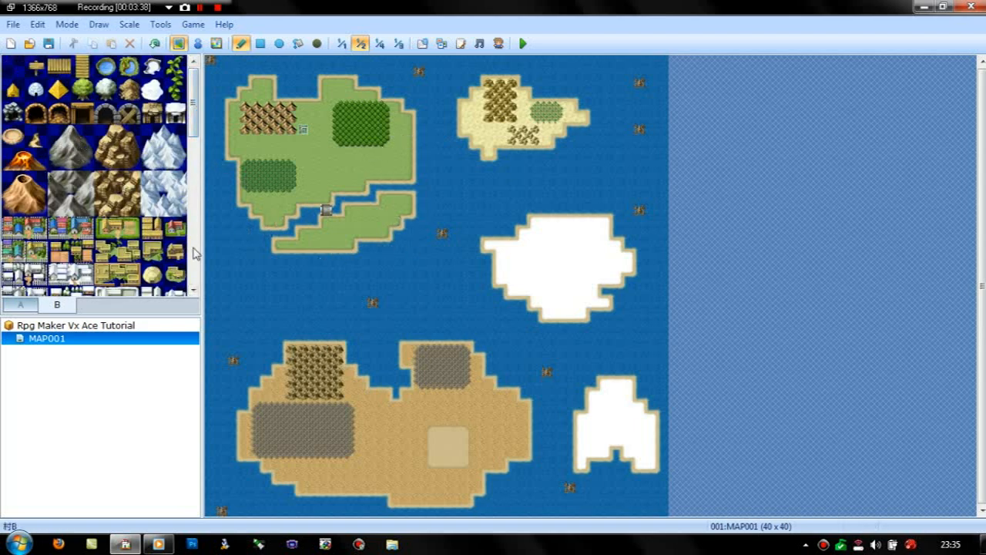
mouse_move(20, 302)
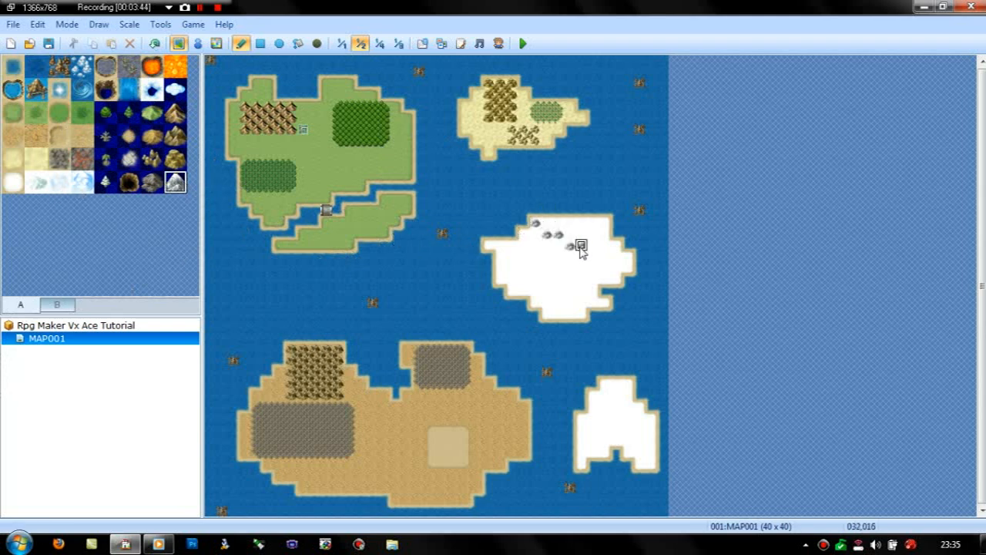
Cover the snowy island's north with rocky hills and round off the brown hill patch
left_click_drag(574, 245, 546, 224)
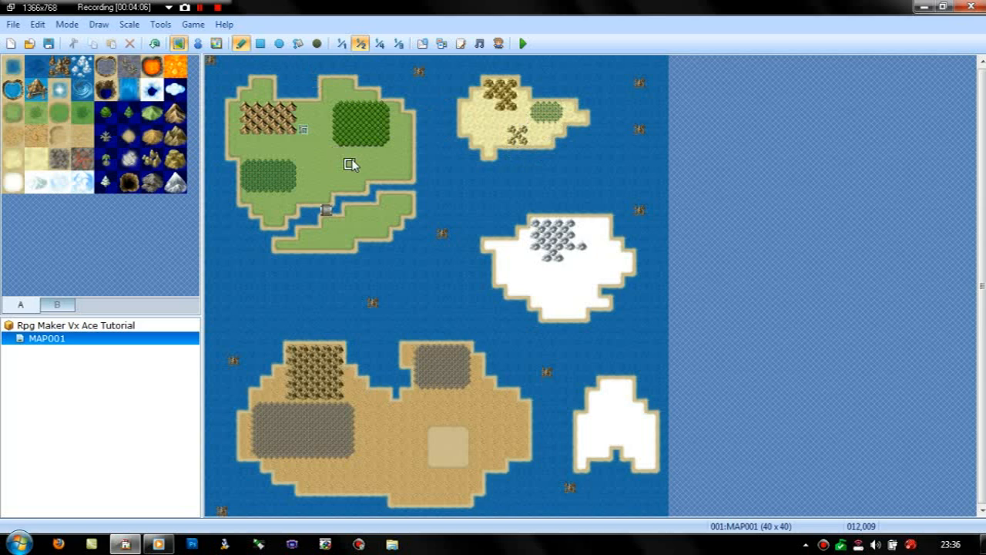
mouse_move(304, 182)
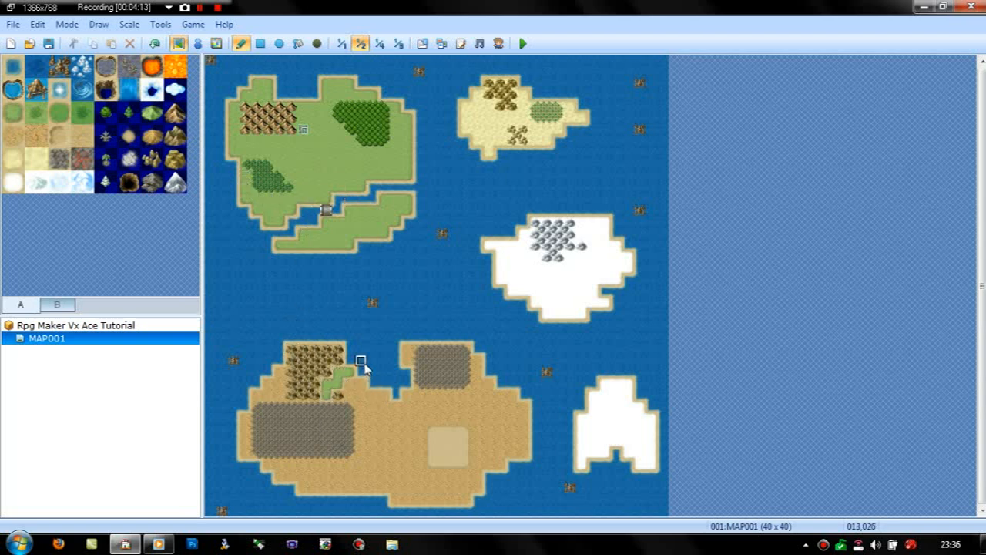
mouse_move(349, 380)
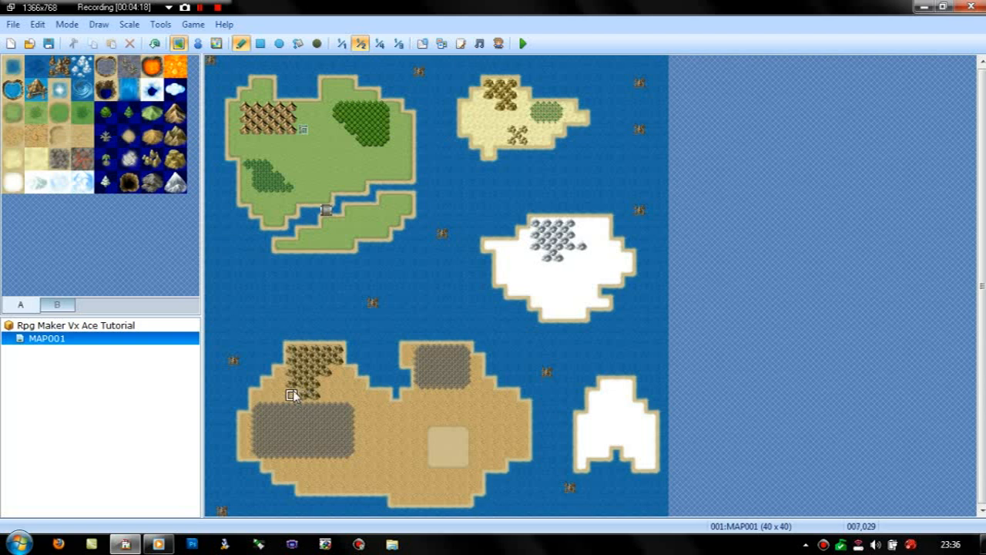
mouse_move(417, 430)
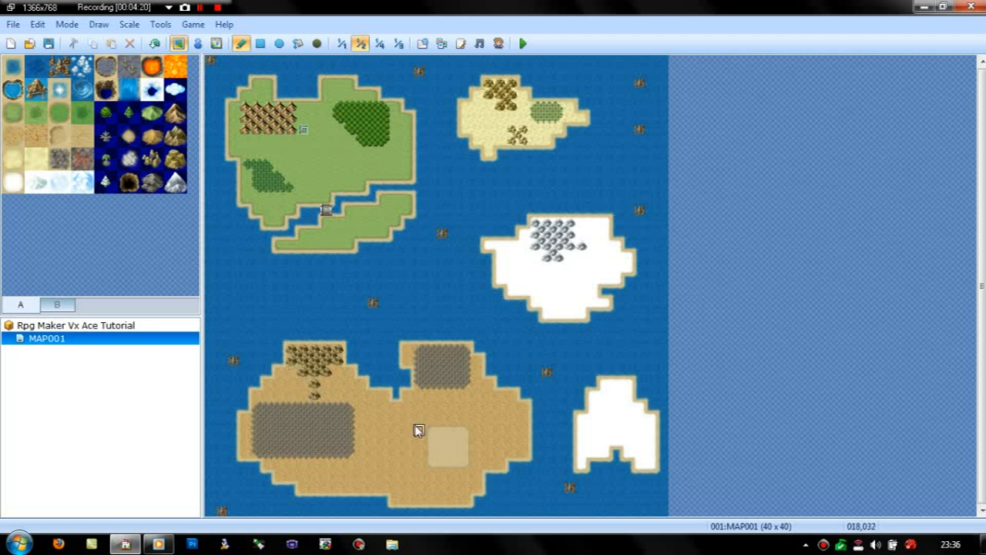
mouse_move(426, 393)
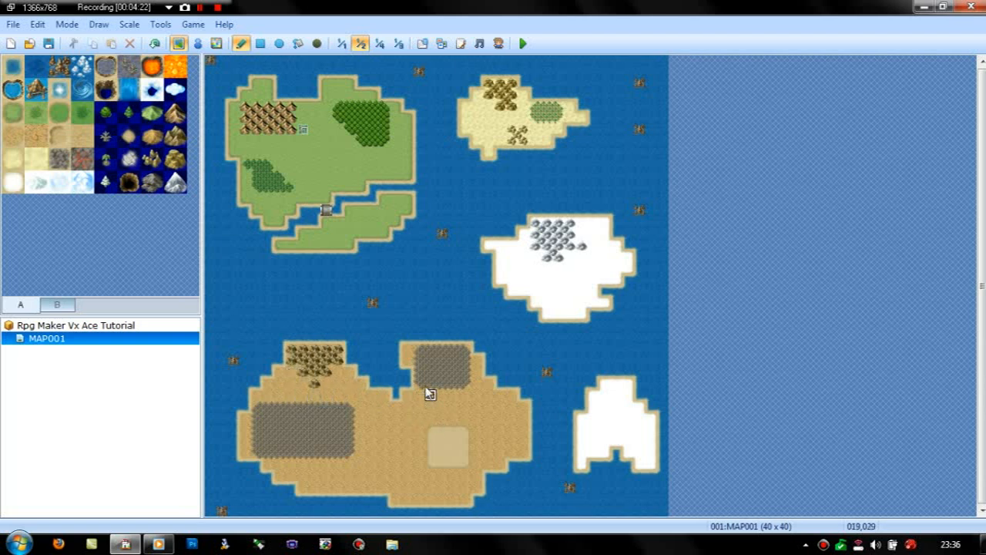
left_click(462, 449)
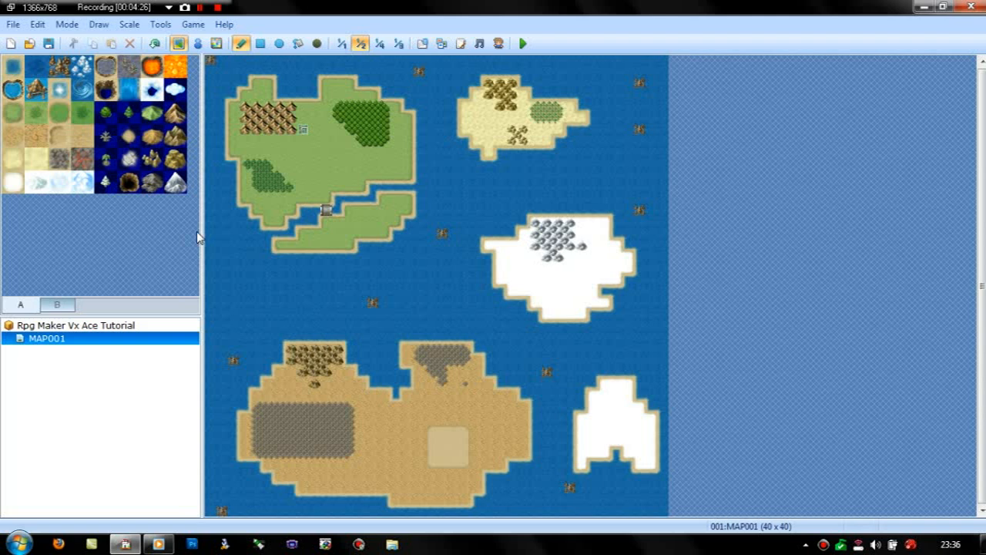
mouse_move(289, 269)
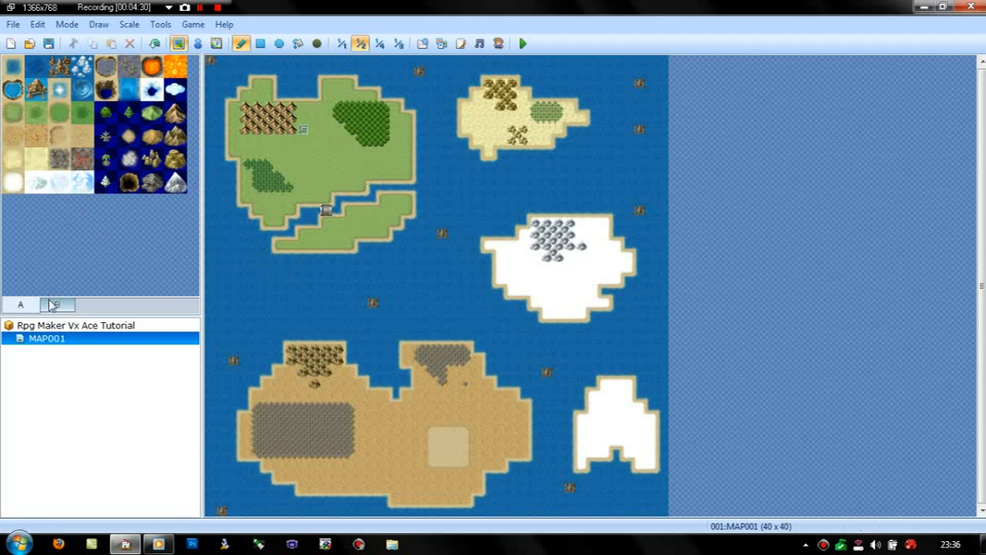
Place a cave entrance and a snowy mountain on the snowy island's west edge
left_click(57, 305)
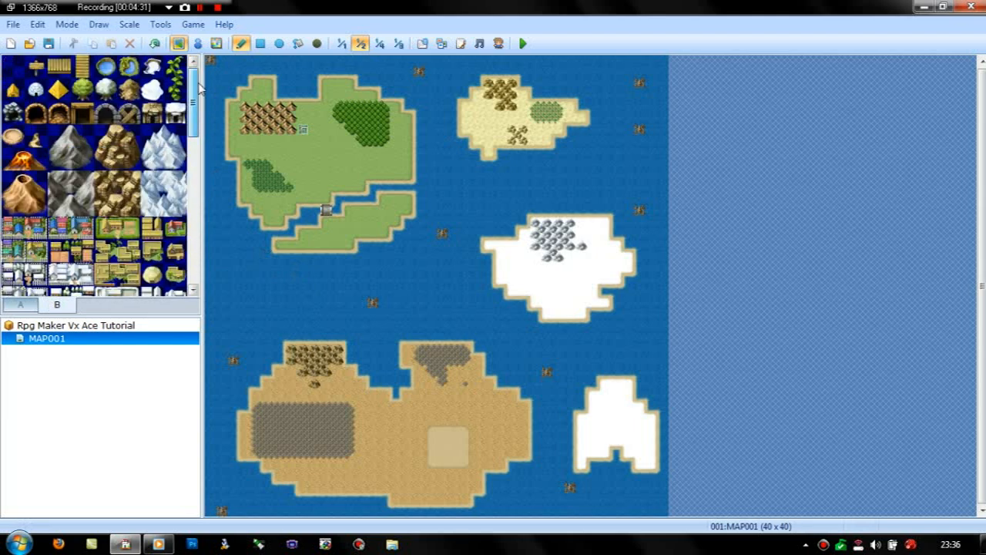
left_click(175, 113)
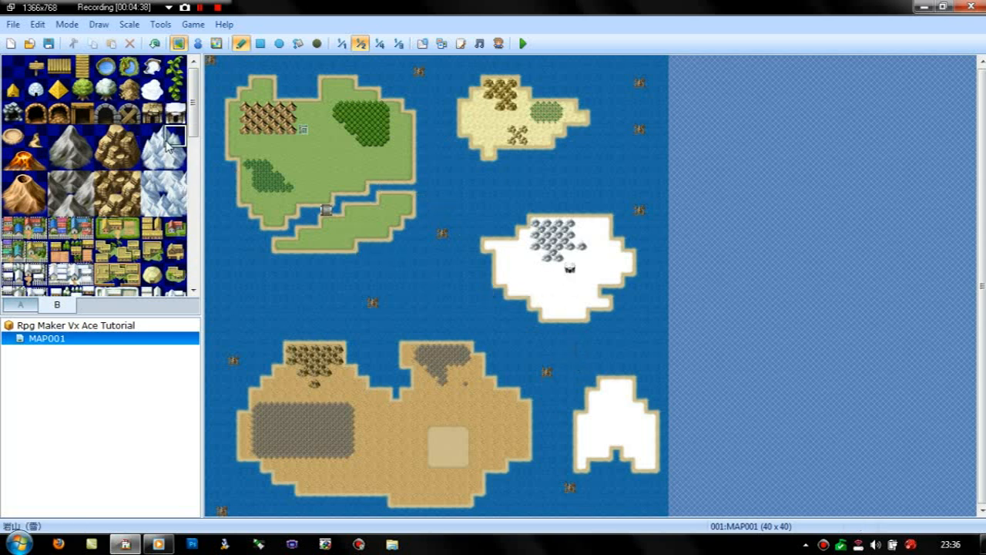
left_click(163, 151)
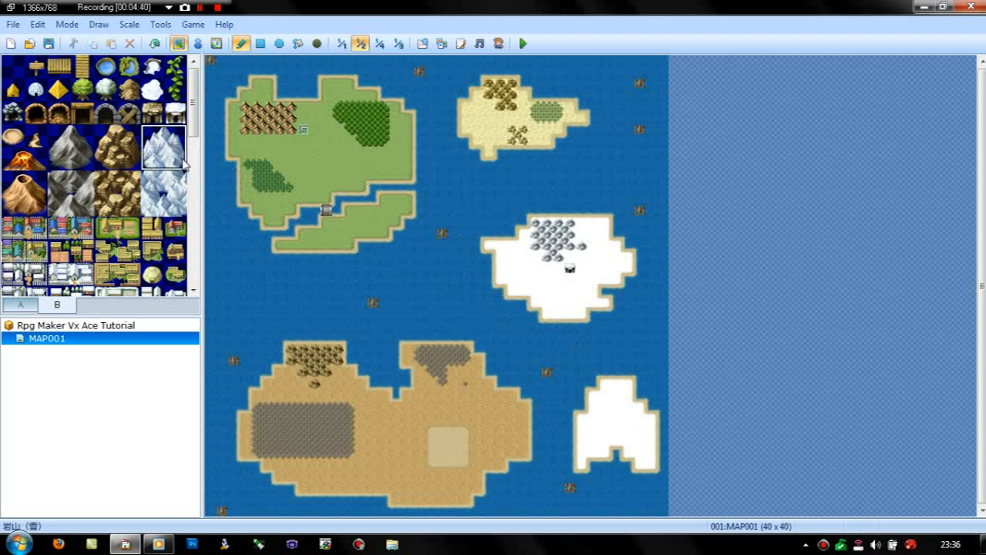
left_click(518, 252)
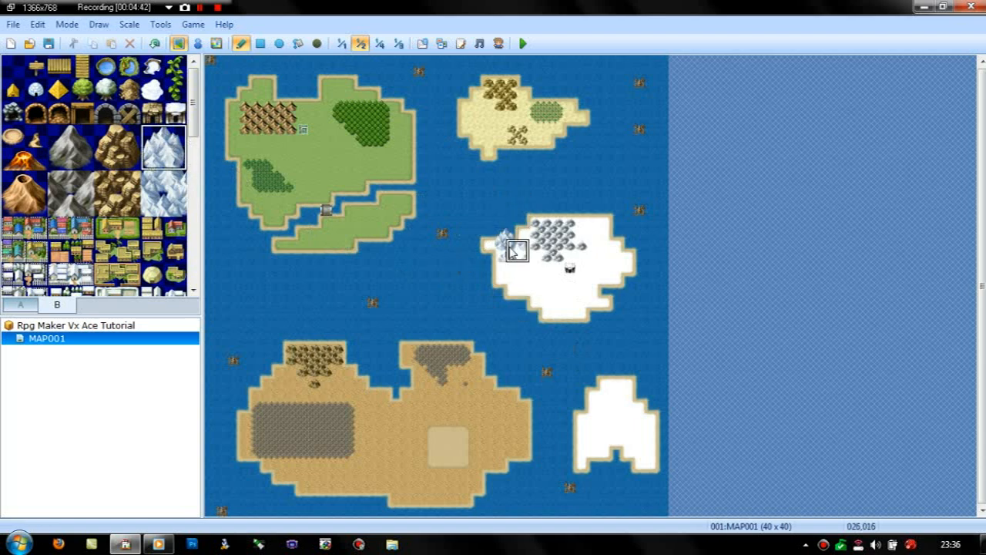
mouse_move(541, 287)
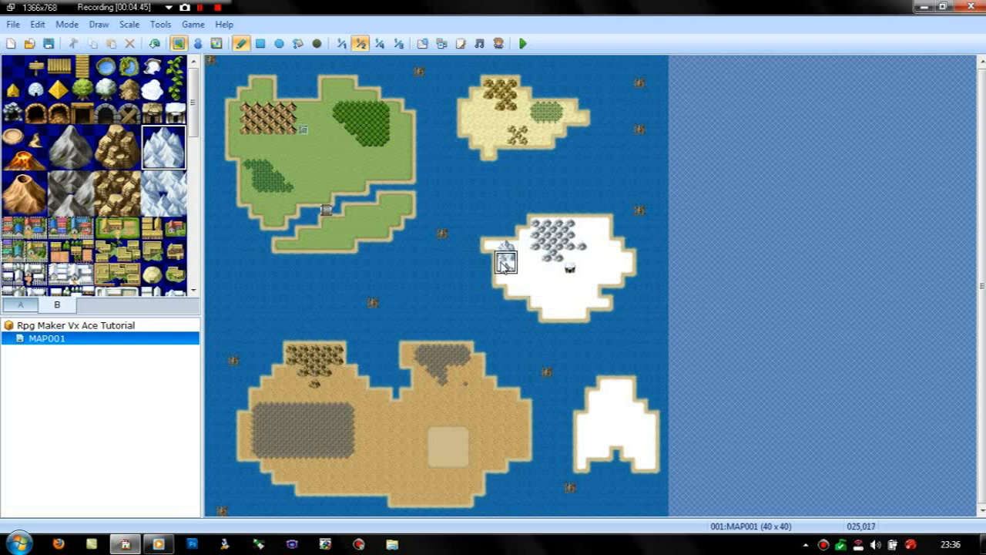
left_click(315, 42)
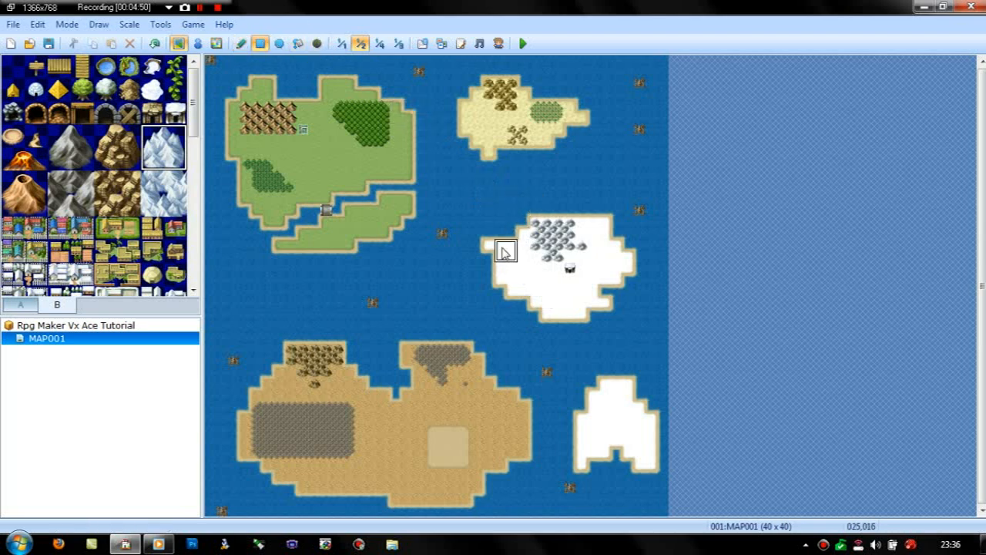
left_click(505, 265)
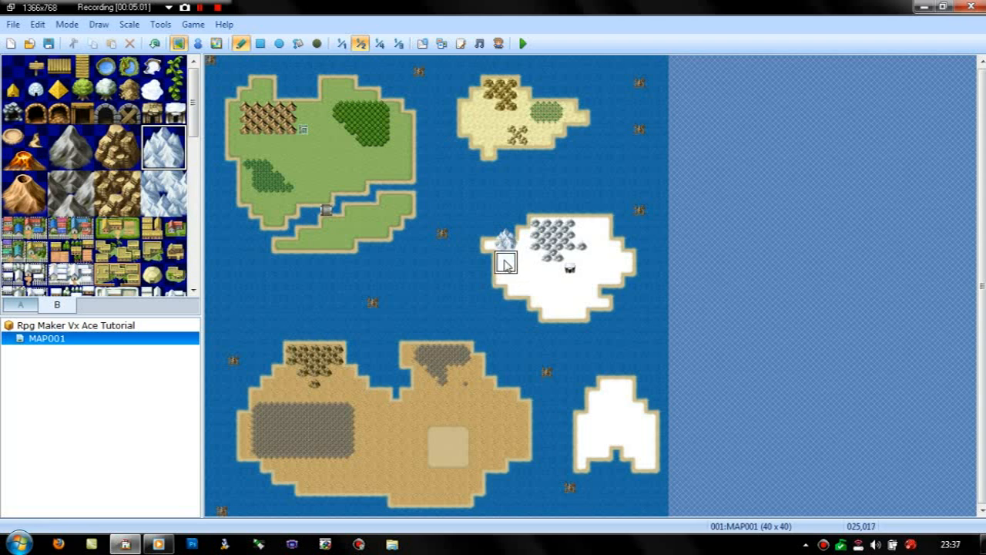
mouse_move(524, 262)
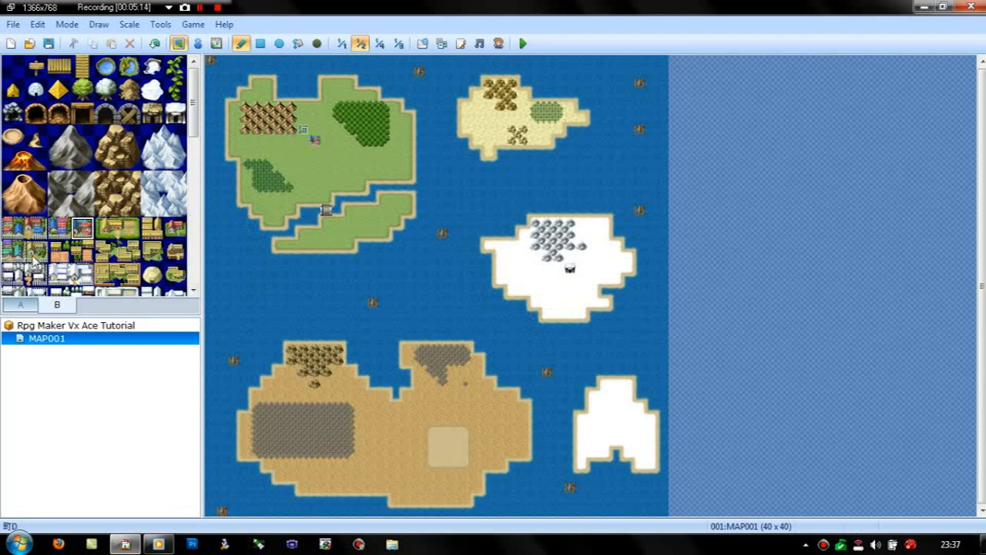
Place a castle tile on the green island between the hills and forest
scroll("down", 3)
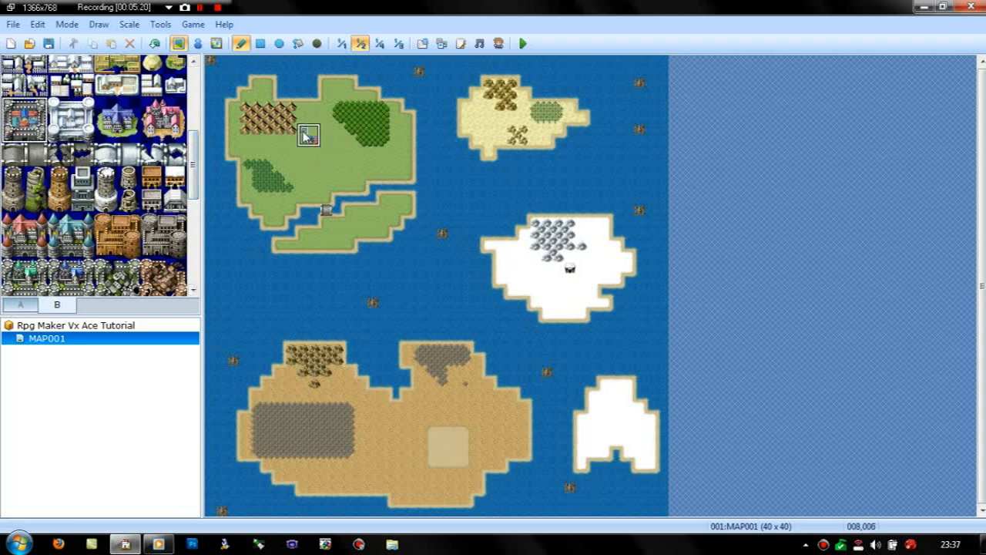
left_click(313, 134)
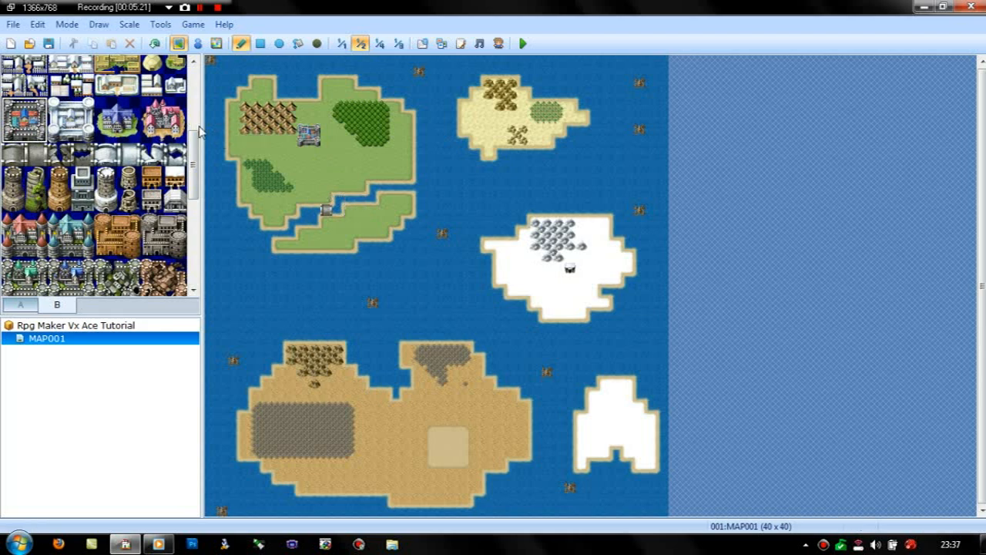
scroll("down", 3)
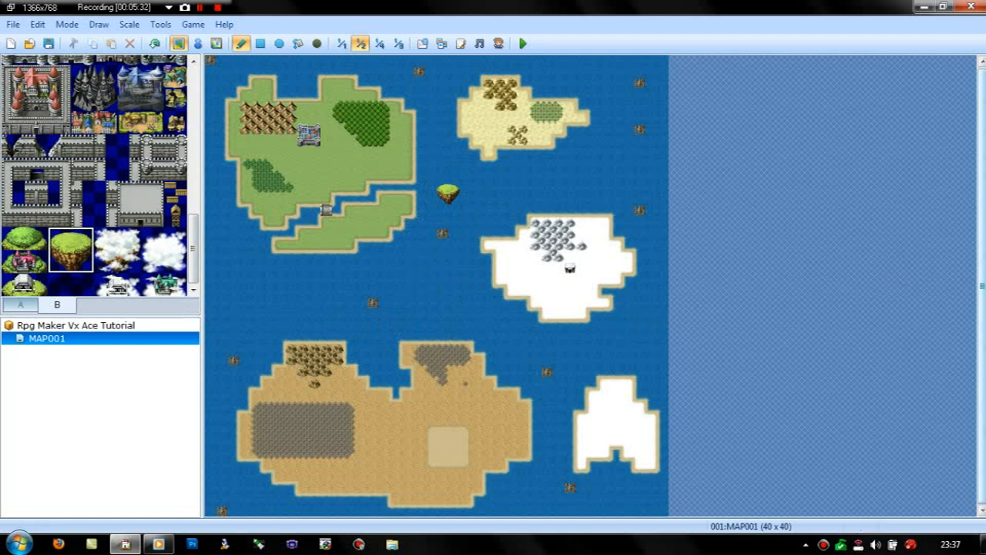
mouse_move(981, 358)
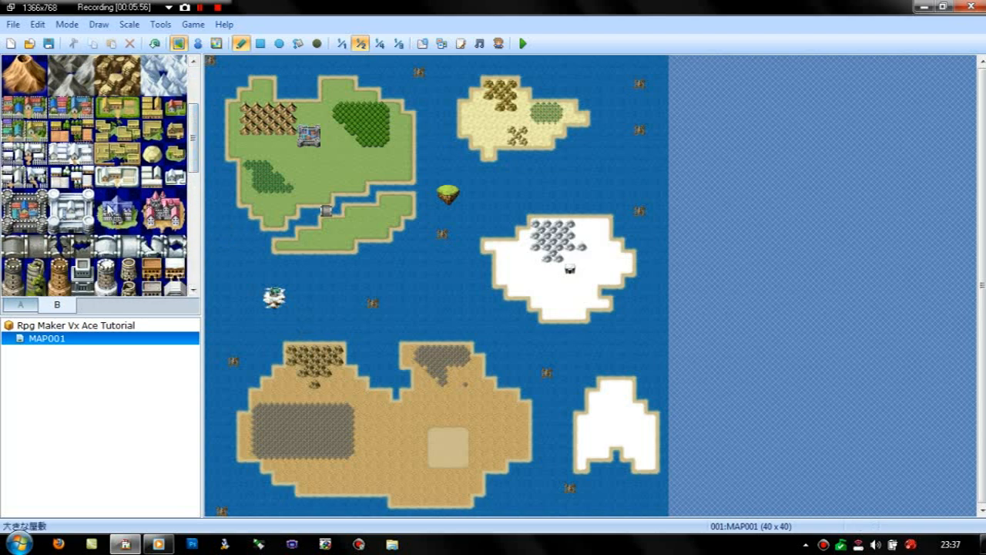
Select the large mansion, then the floating island with a great tree, from tileset B
left_click(448, 194)
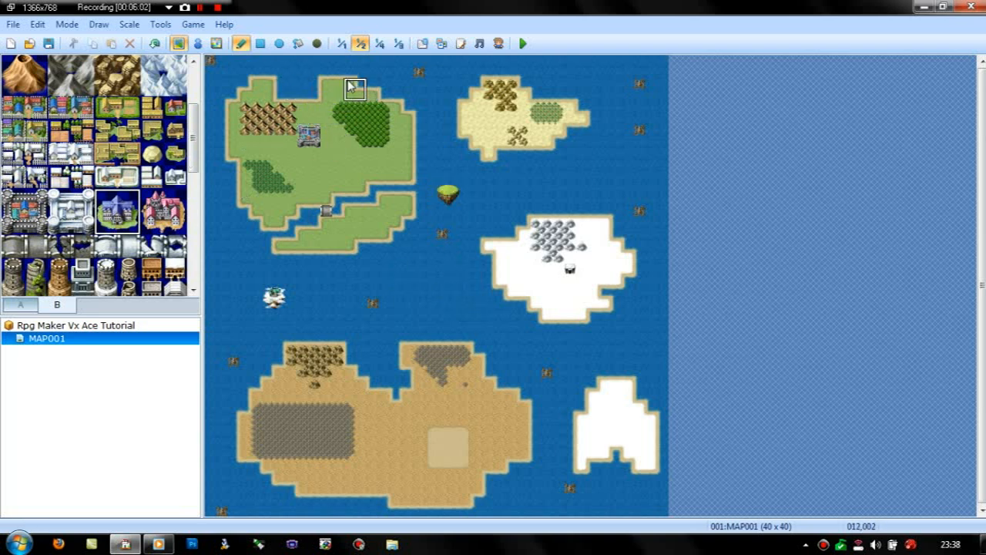
mouse_move(386, 207)
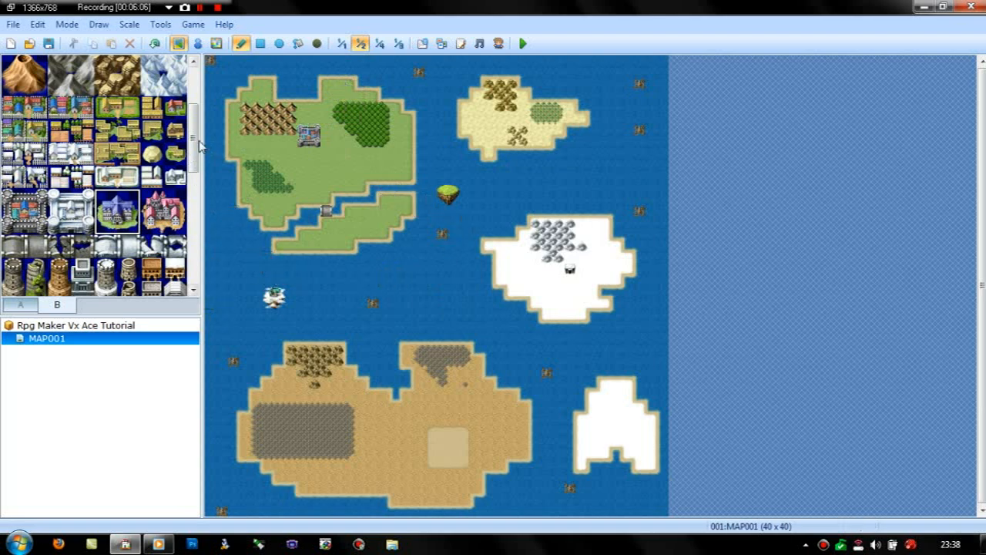
scroll("down", 3)
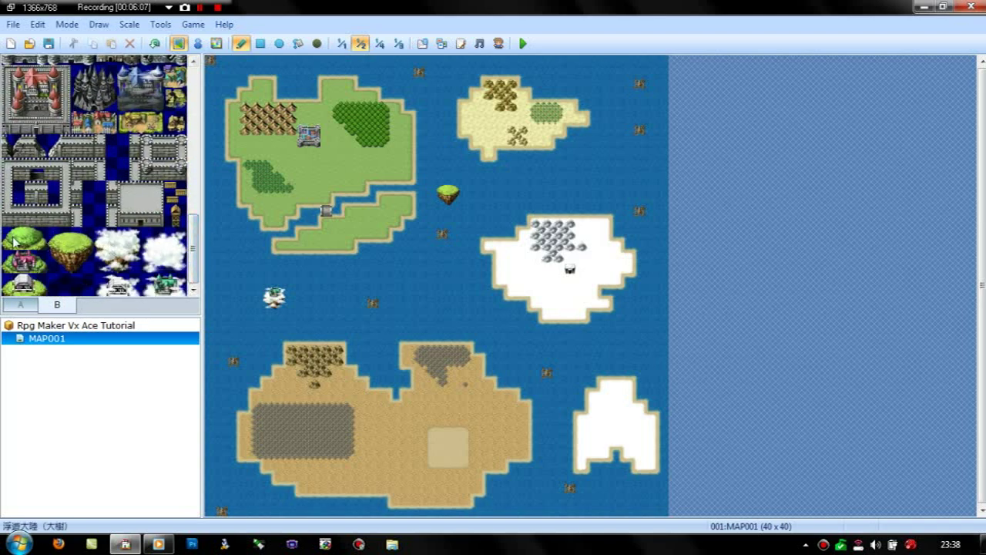
left_click(448, 208)
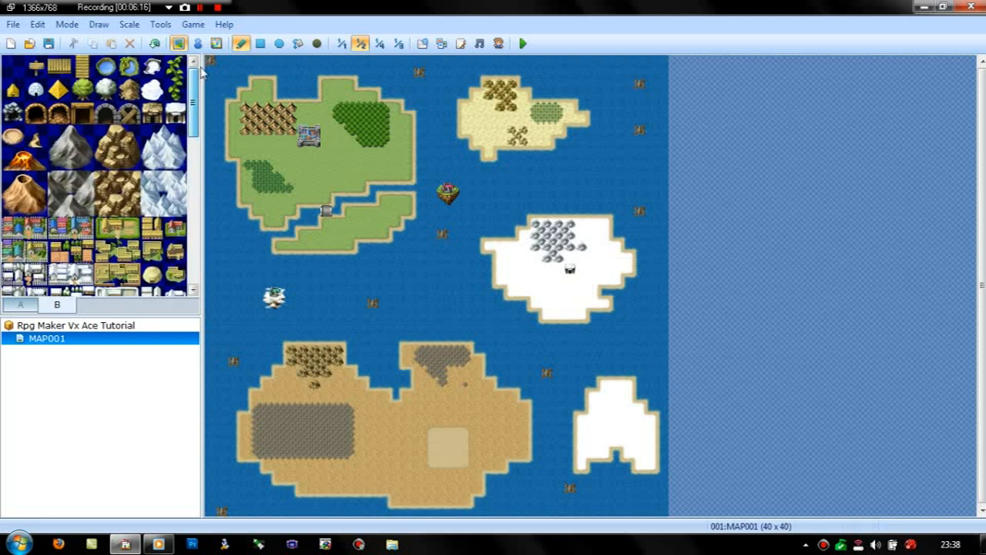
mouse_move(376, 285)
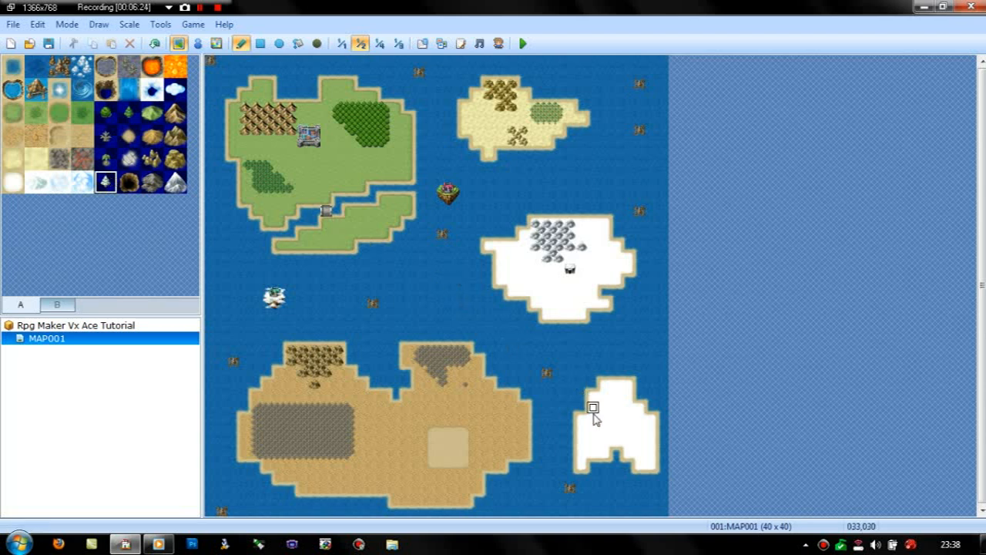
mouse_move(603, 398)
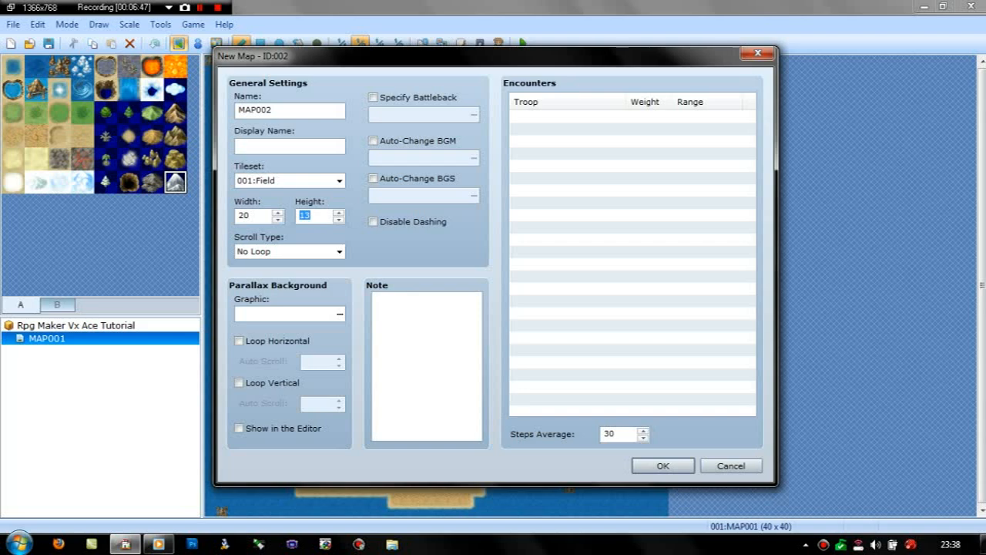
Create MAP002 with its height set to 17 tiles
left_click(661, 464)
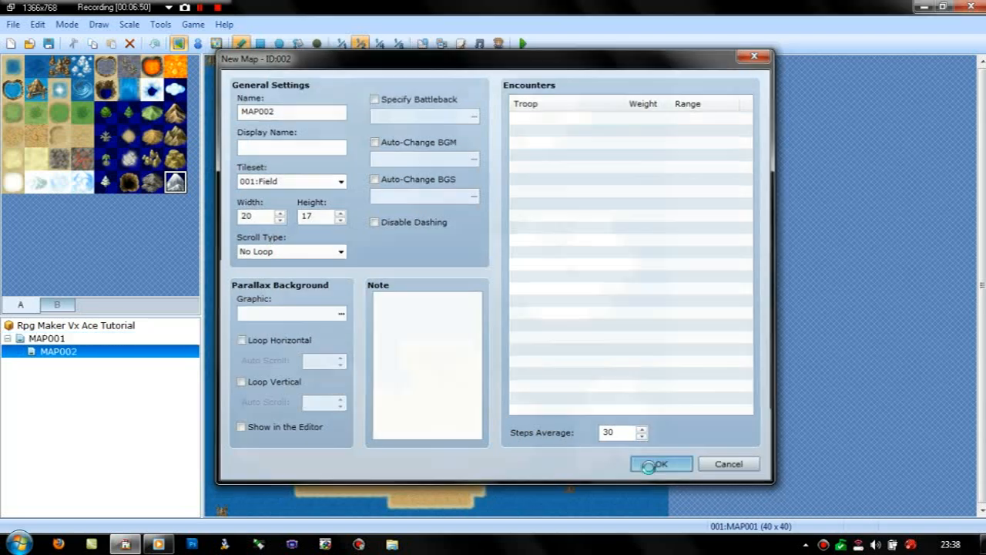
left_click(660, 464)
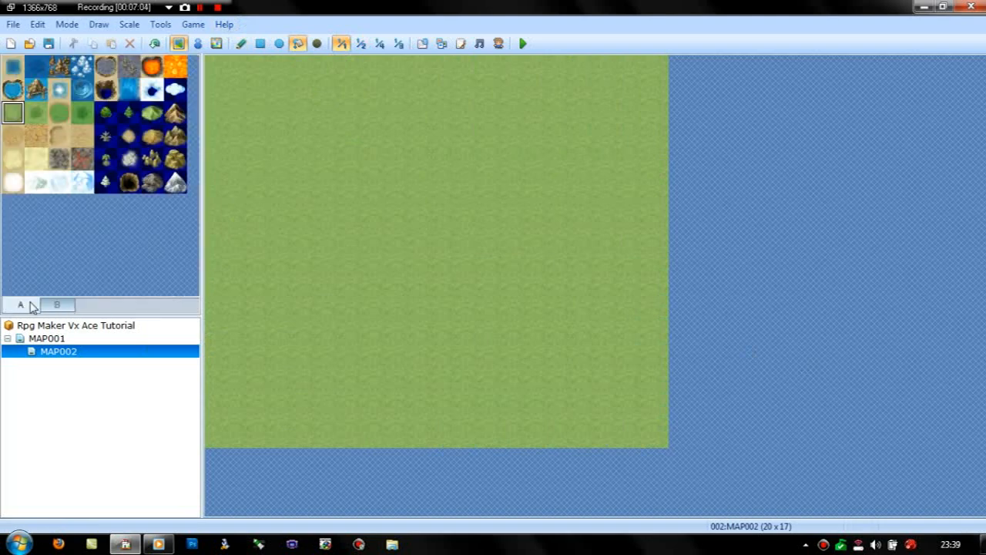
Rename MAP002 to 'Village Name' and set its tileset to 002:Exterior
double_click(58, 351)
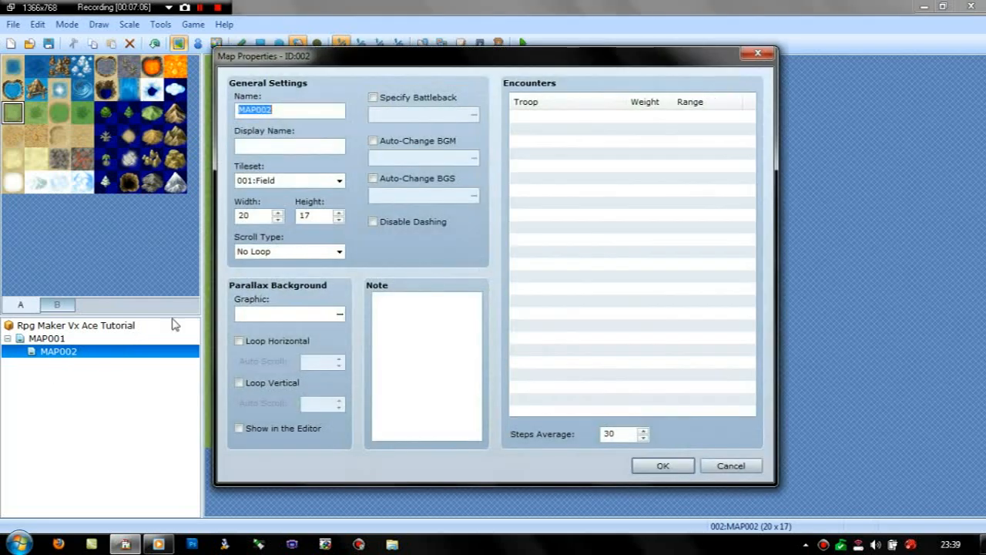
mouse_move(306, 143)
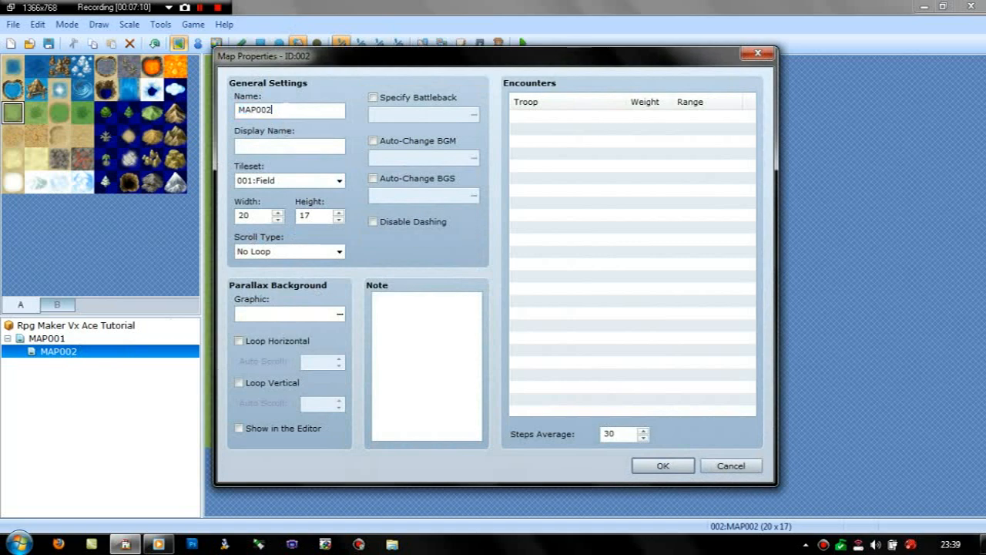
type("Village Name\"")
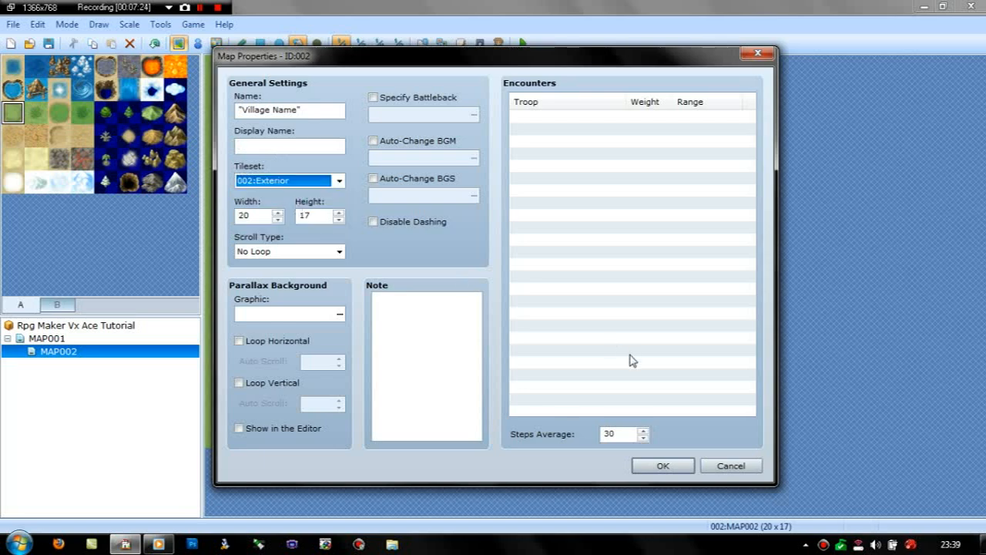
left_click(662, 465)
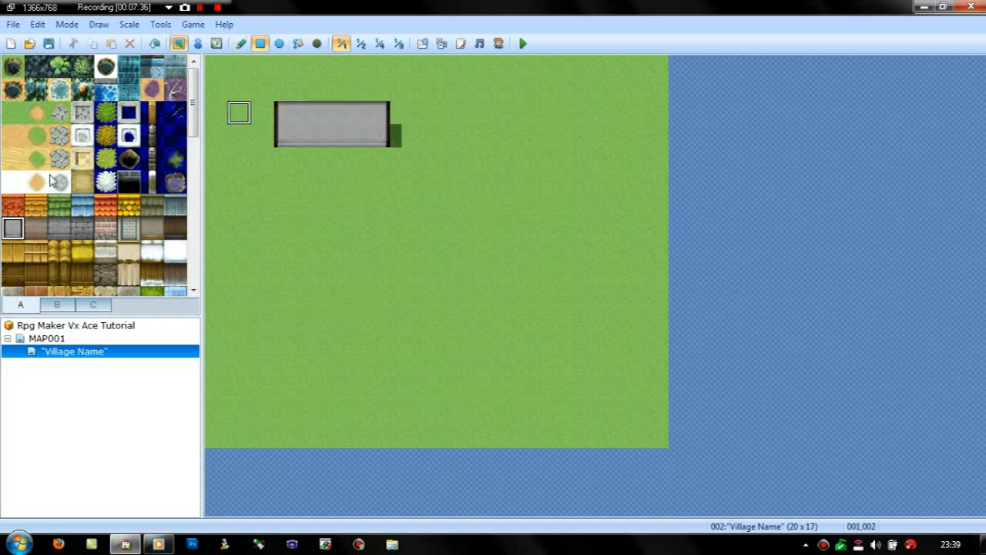
Paint orange roof tiles above the gray house walls and place the first wooden fence piece at left
left_click(286, 92)
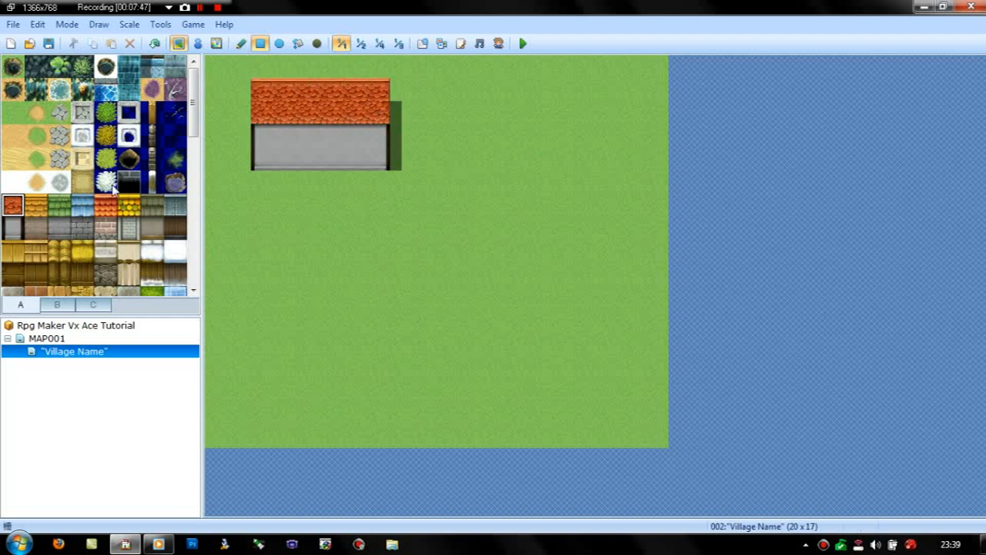
left_click(379, 100)
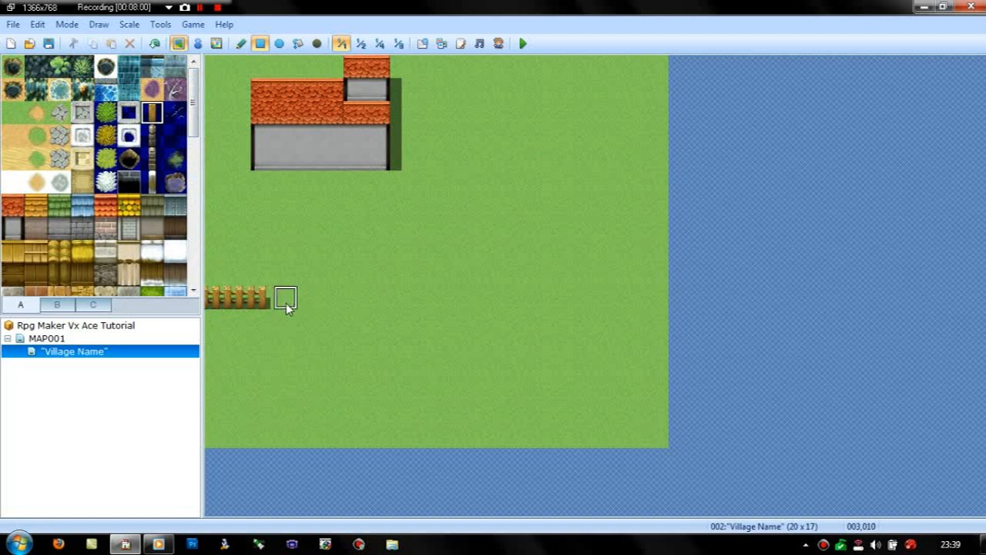
Draw a second fence piece and a vertical fence line reaching the map's bottom edge
left_click(321, 297)
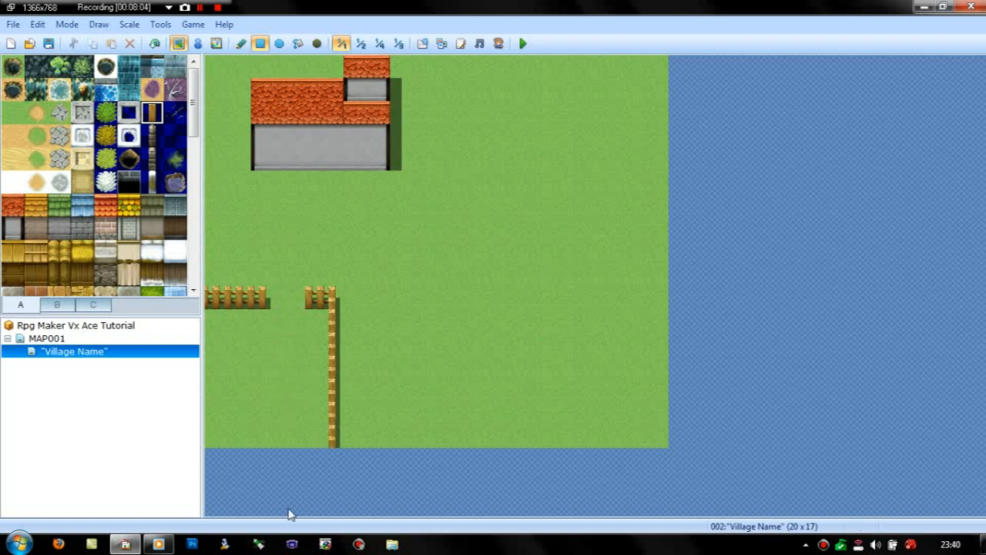
mouse_move(282, 319)
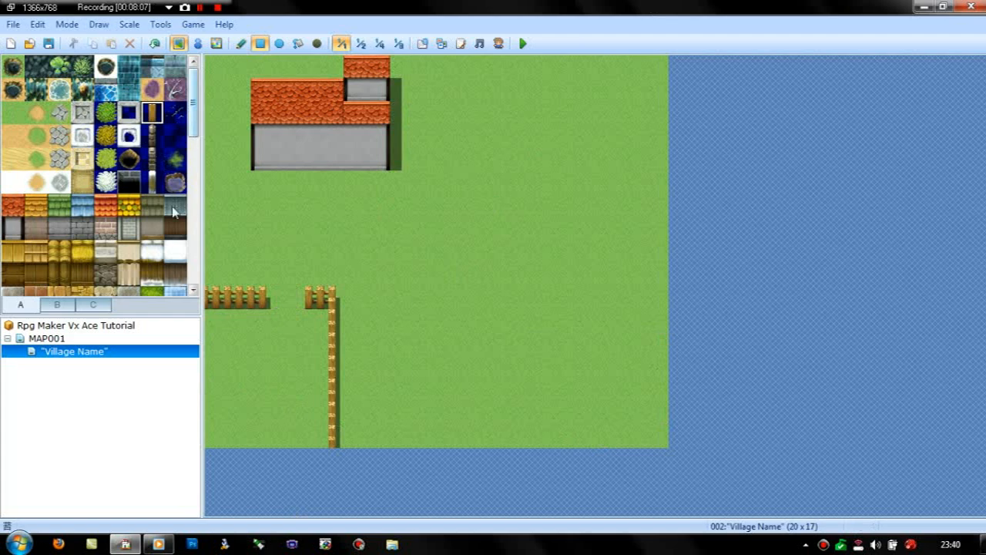
Place small yellow and bushier flower tiles from the decoration tileset inside the lower-left fenced area
left_click(92, 304)
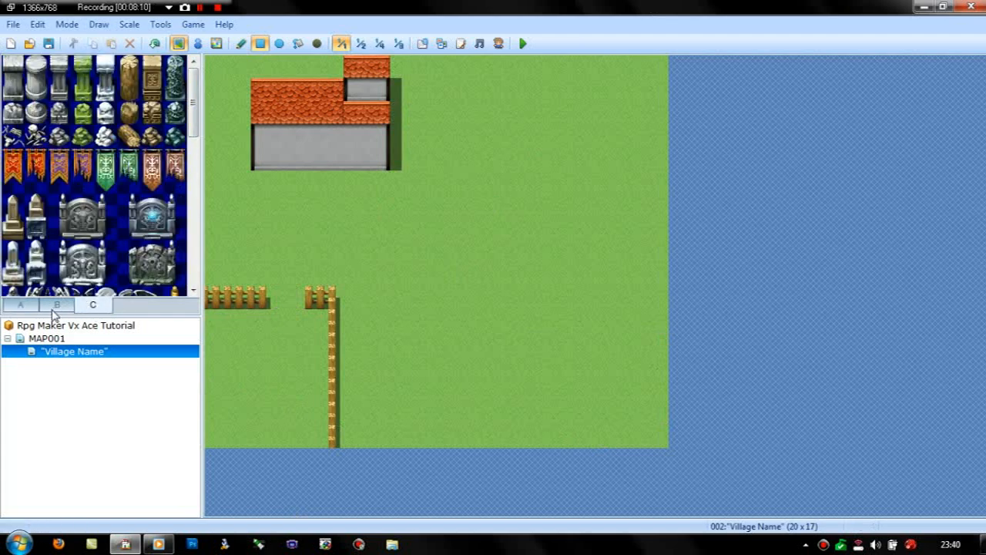
left_click(56, 304)
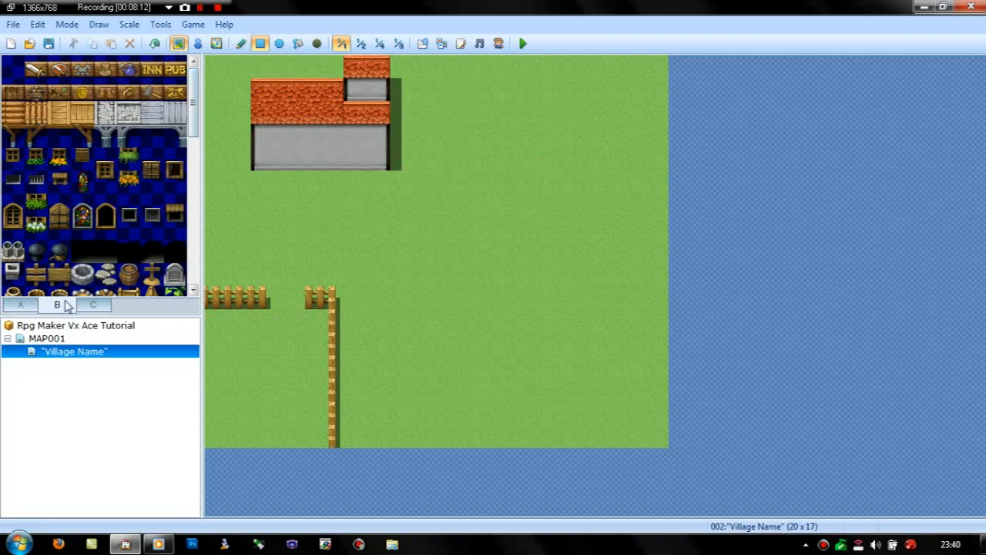
scroll("down", 3)
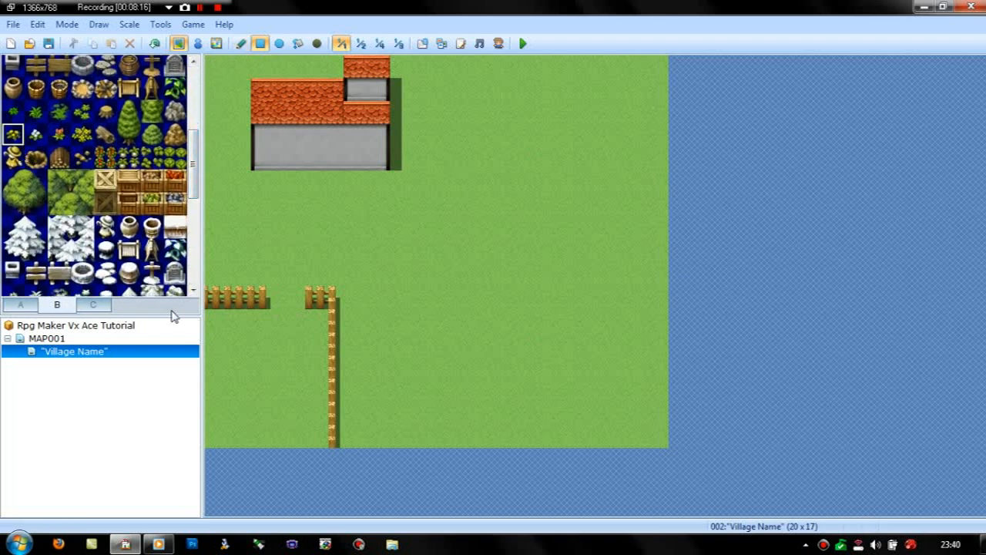
left_click(218, 252)
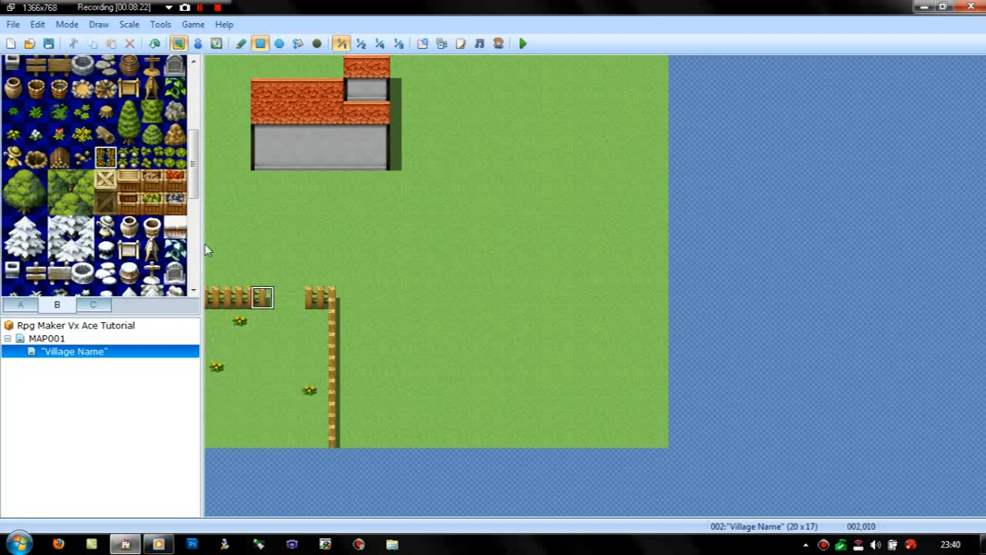
left_click(239, 320)
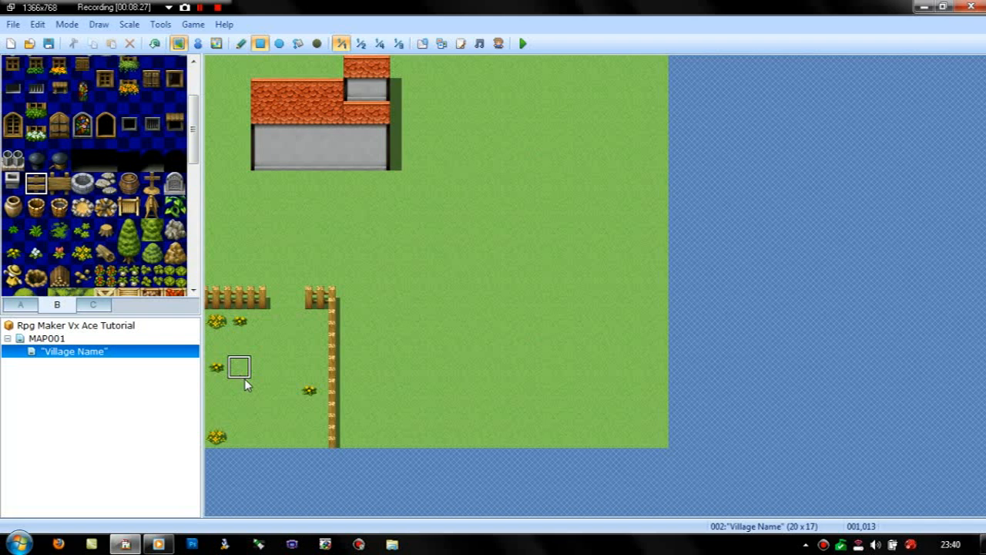
left_click(265, 389)
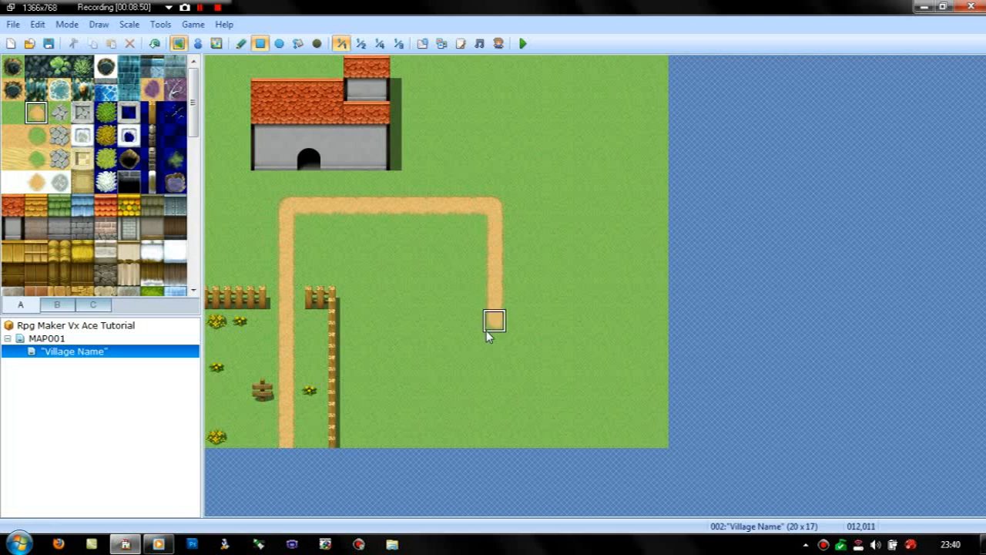
Paint a dirt path branching through the middle, plus a wide dirt patch and corner at lower right
left_click_drag(494, 320, 585, 320)
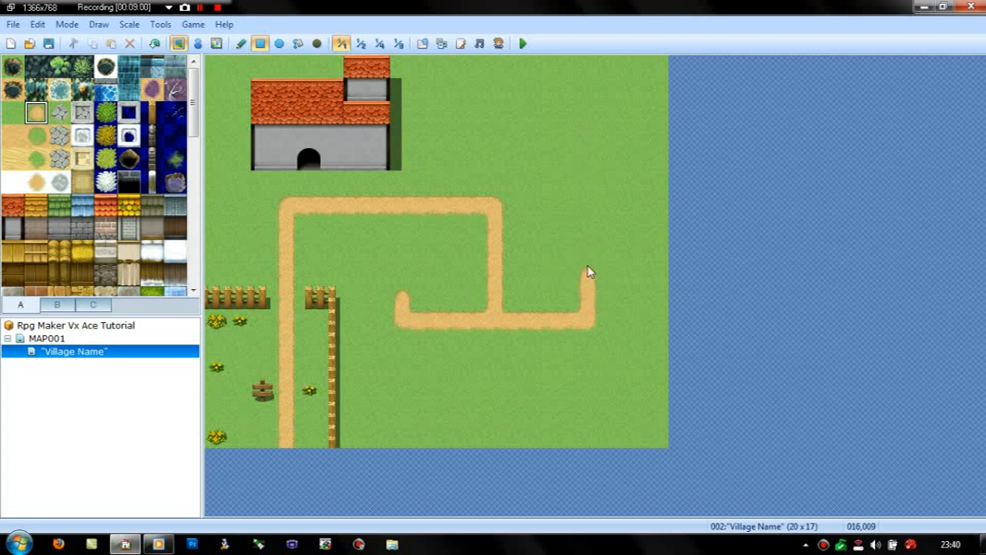
left_click_drag(586, 273, 548, 409)
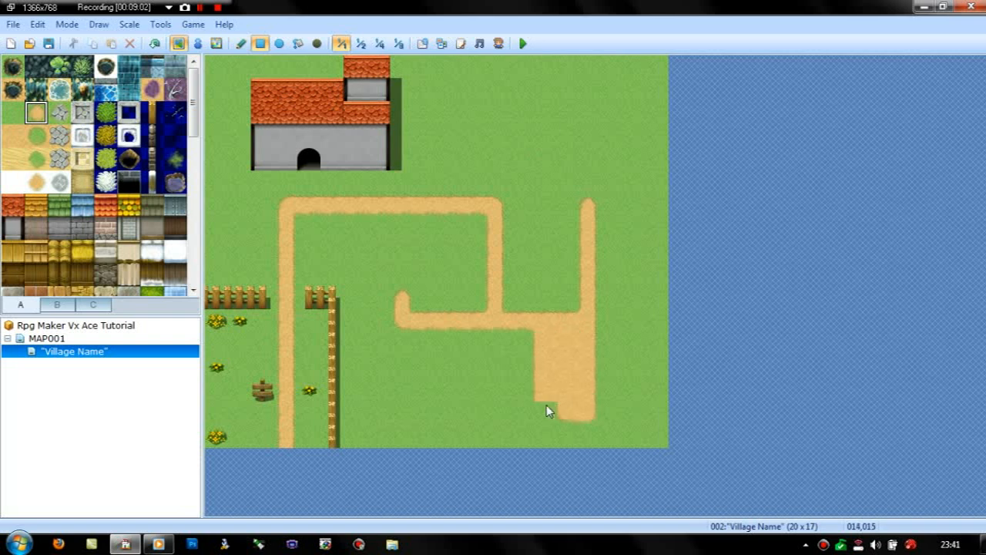
left_click(586, 414)
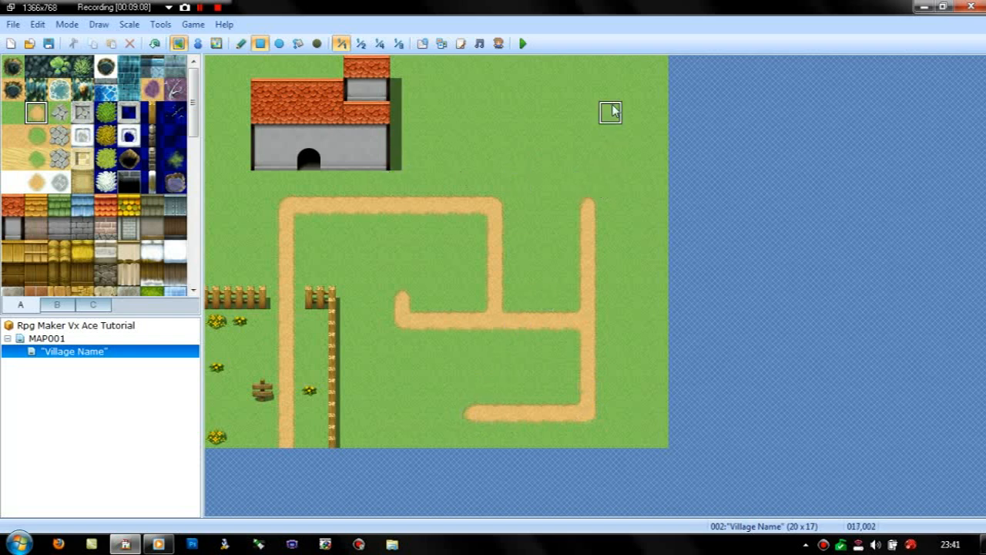
mouse_move(598, 150)
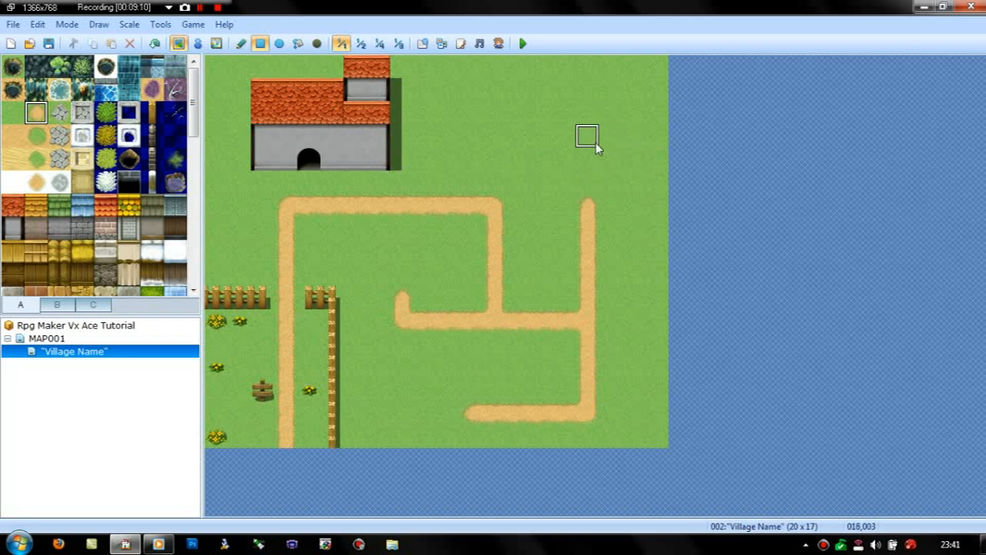